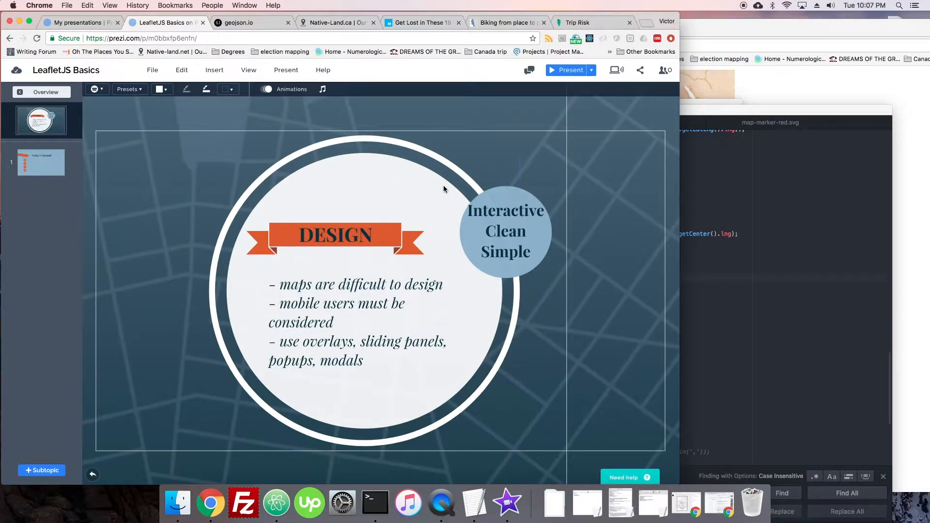
mouse_move(351, 121)
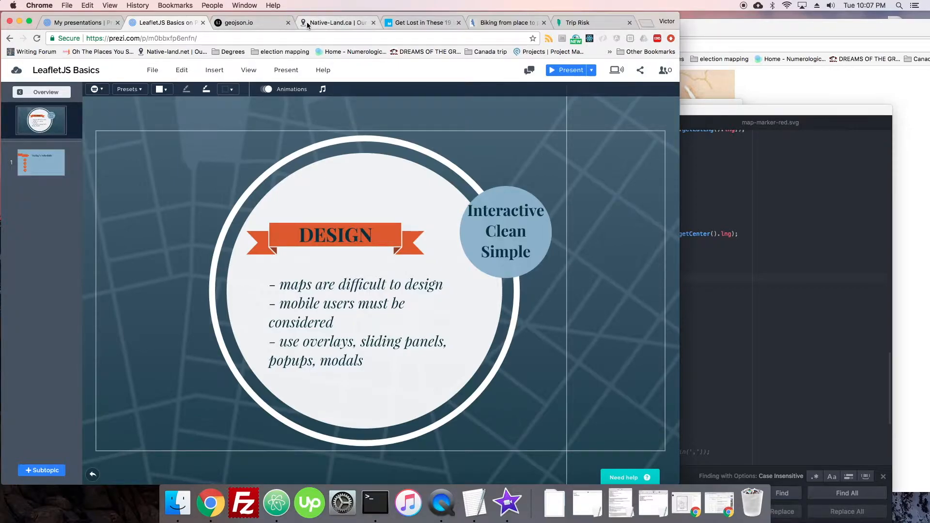
Return to the Native-Land.ca map and zoom out until the whole world is visible
left_click(335, 22)
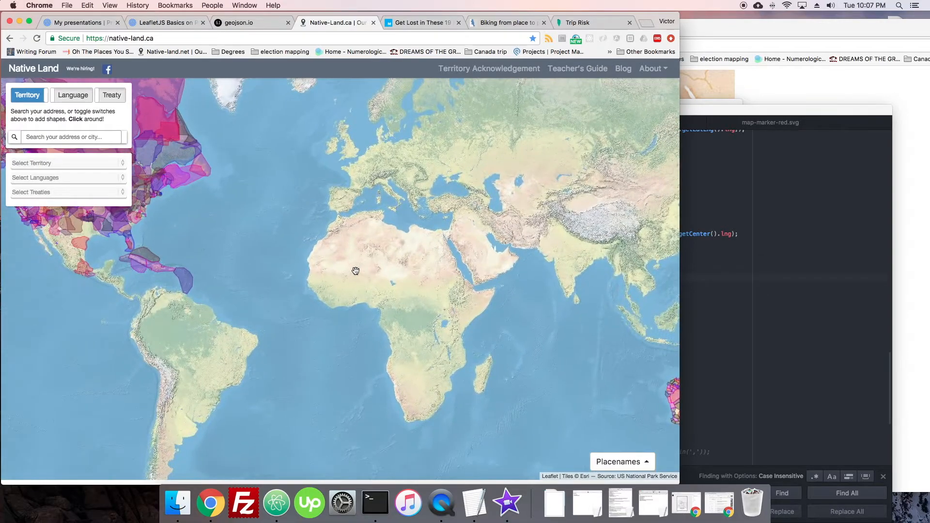
scroll("down", 3)
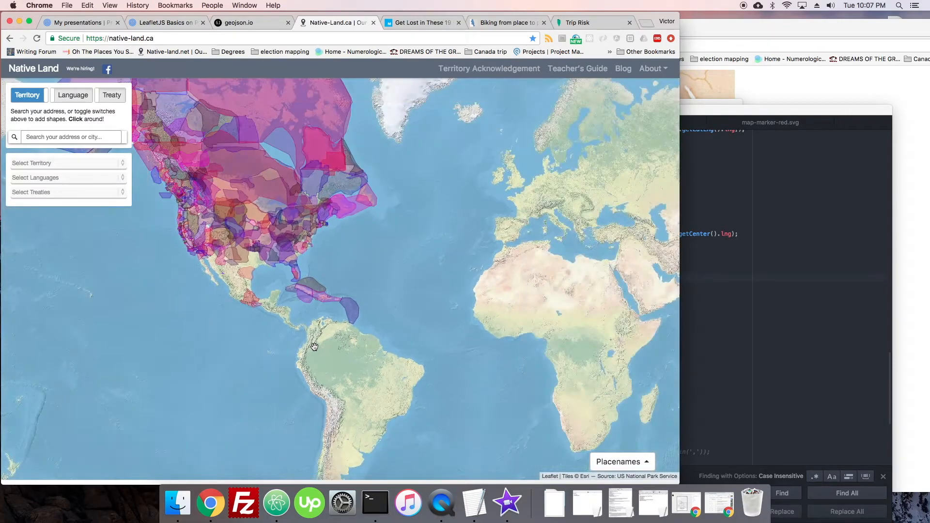
scroll("down", 3)
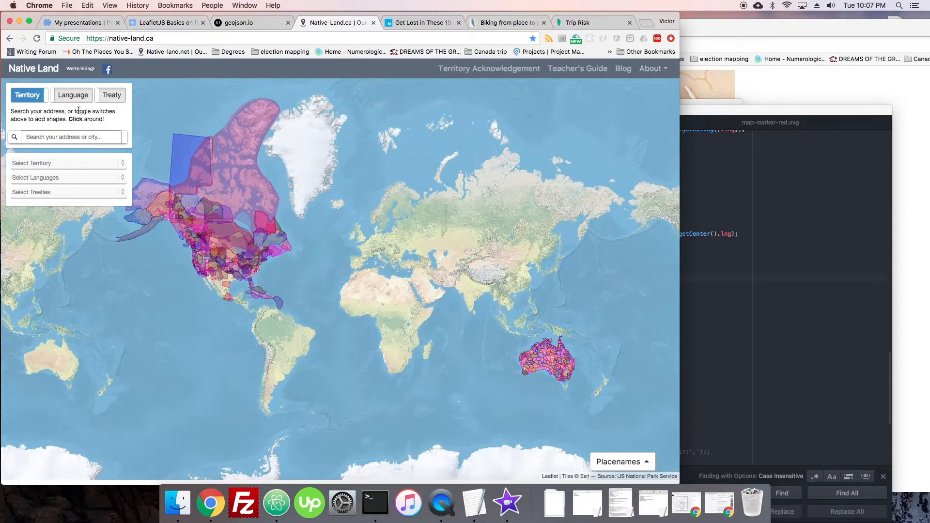
Identify territories along the western Arctic coast and the Alaska panhandle, ending on the Tlingit popup
left_click(190, 173)
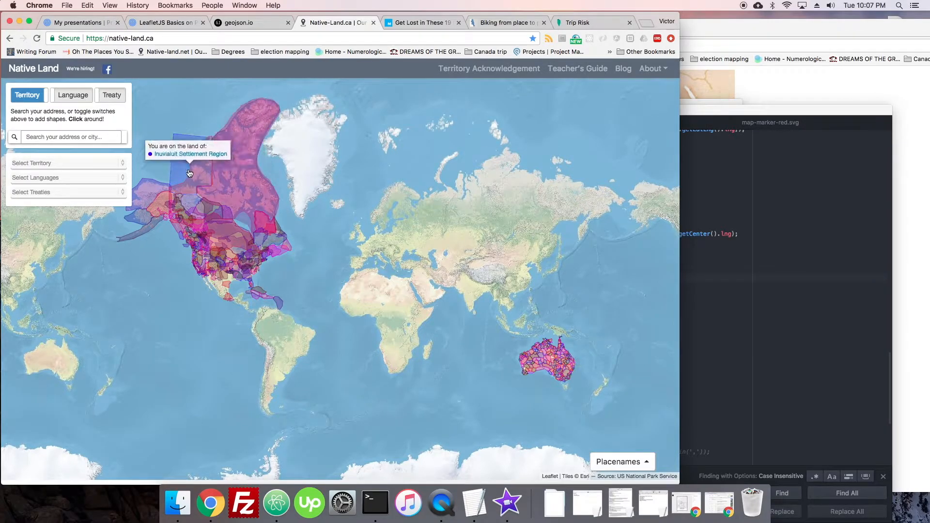
left_click(234, 242)
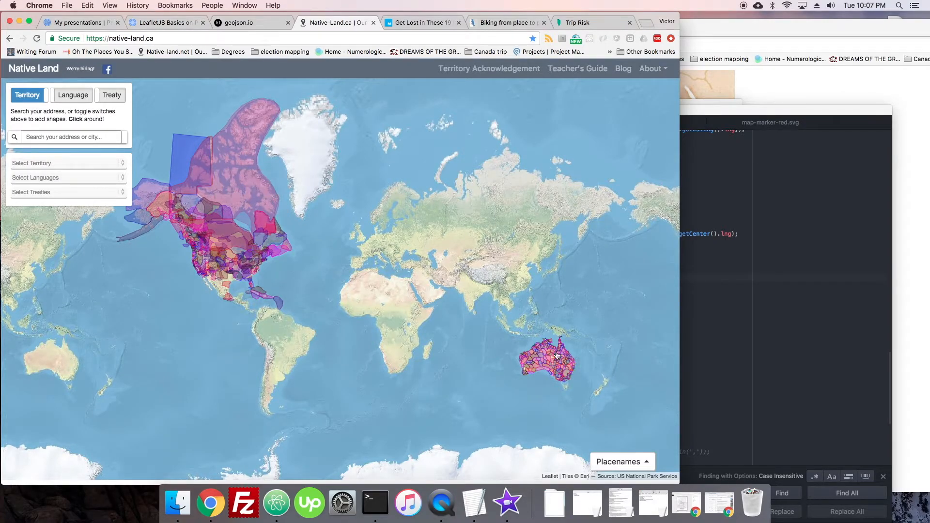
left_click(548, 362)
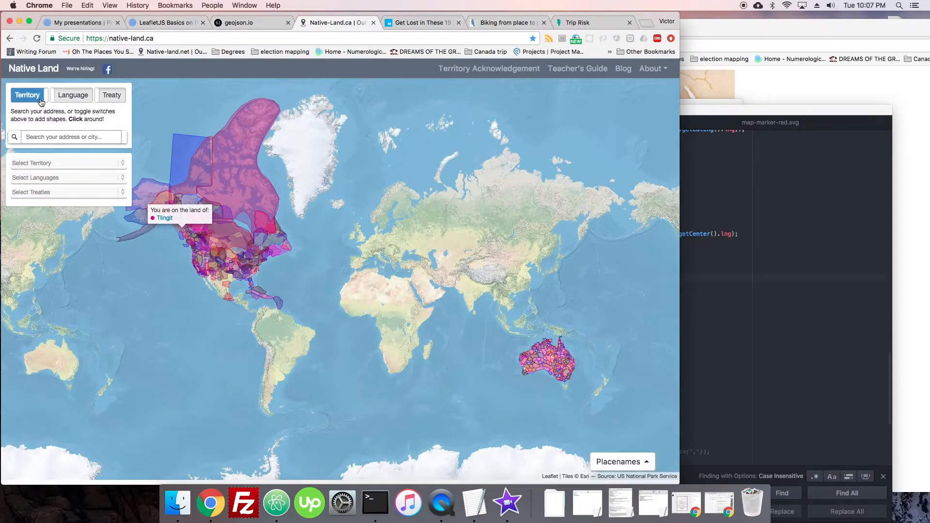
Hide territories and switch the overlay to treaty areas, toggling them off and back on
left_click(72, 95)
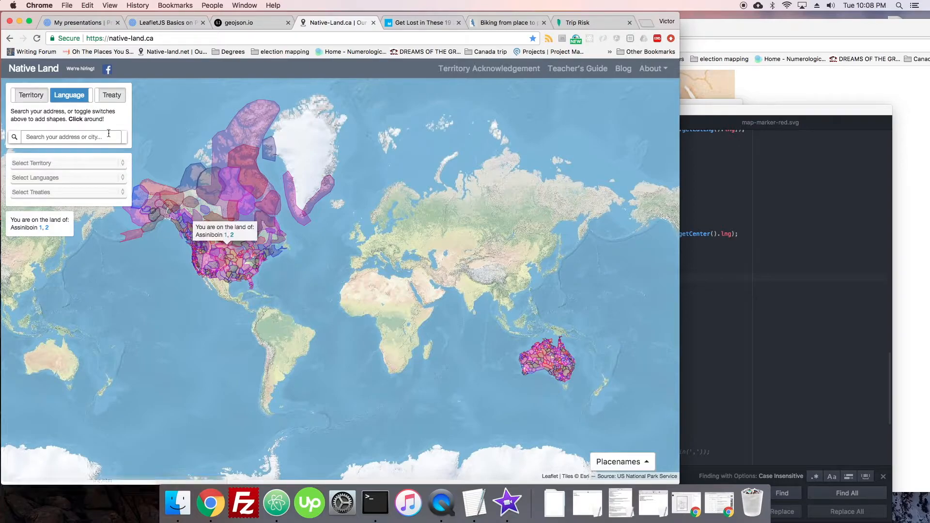
left_click(111, 95)
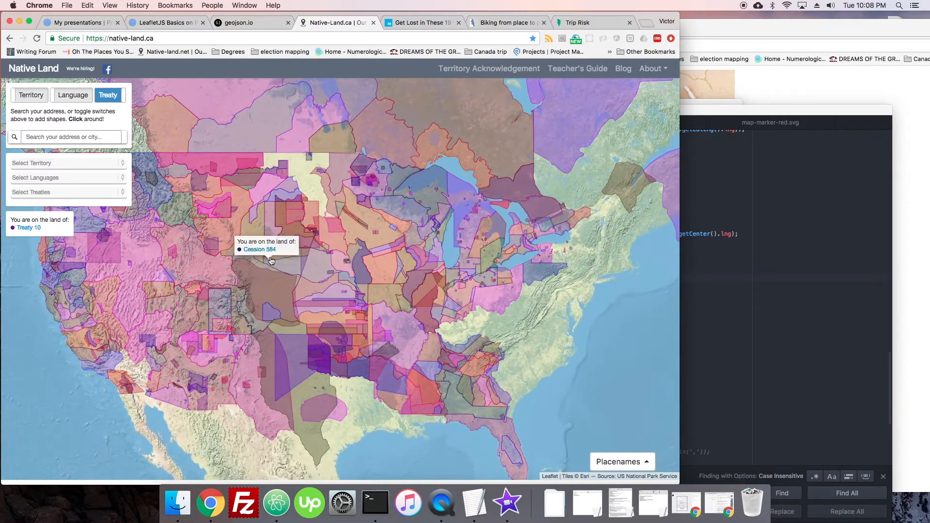
mouse_move(323, 233)
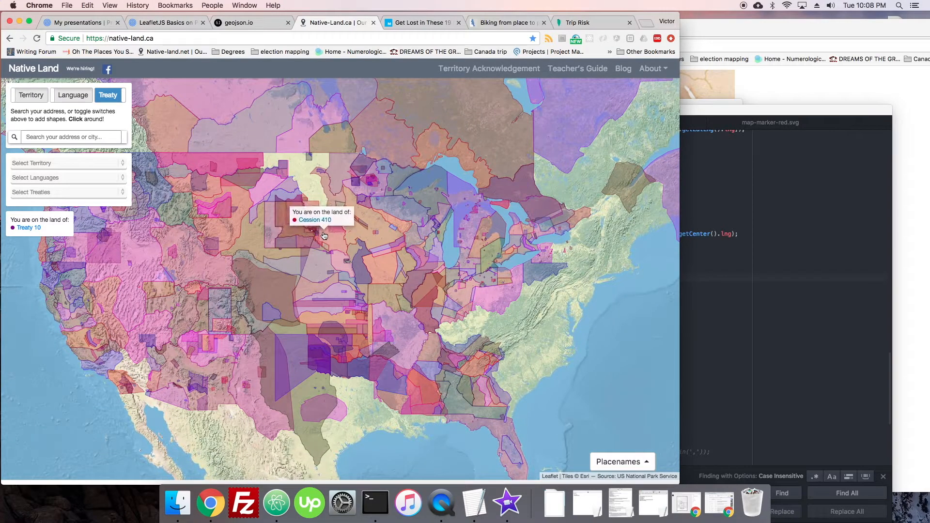
mouse_move(408, 192)
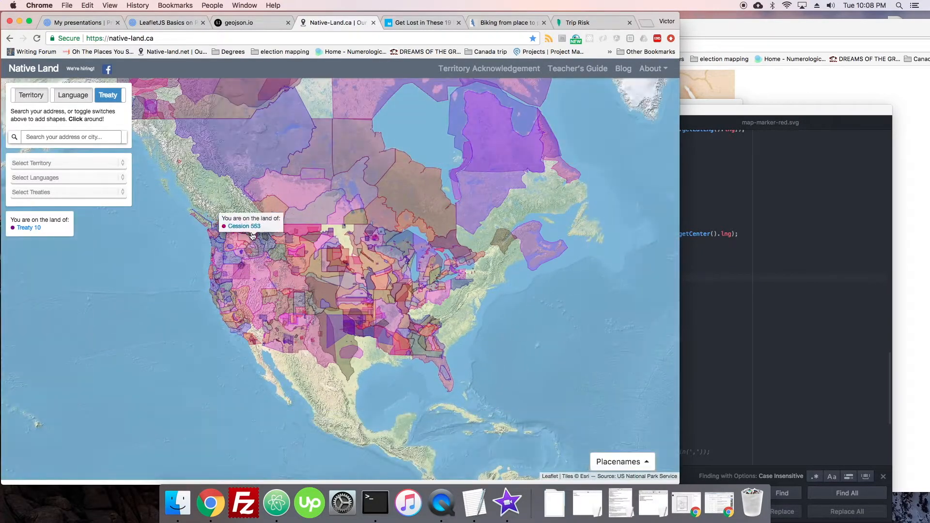
mouse_move(249, 237)
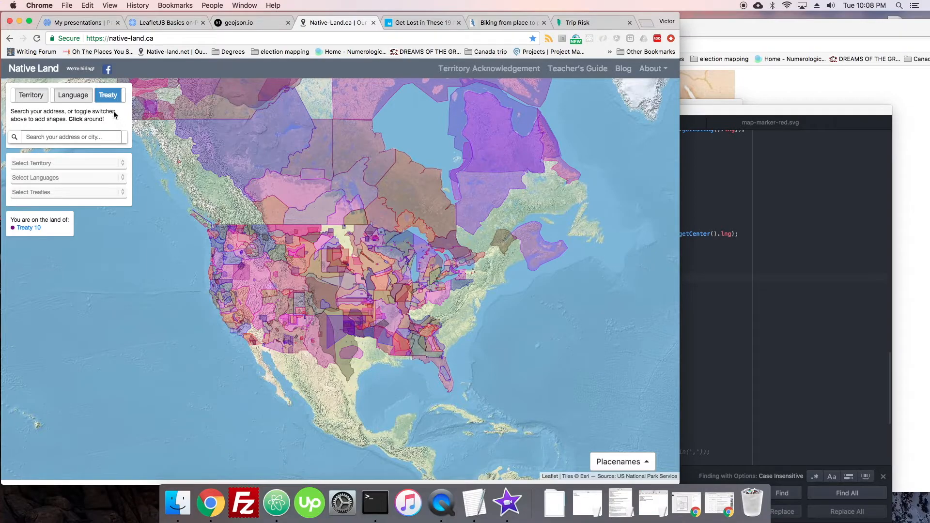
left_click(107, 95)
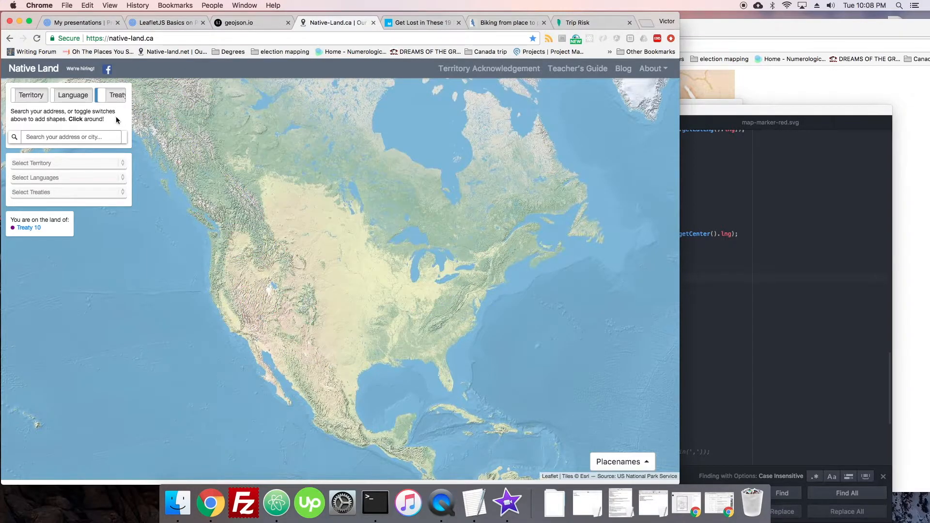
left_click(107, 95)
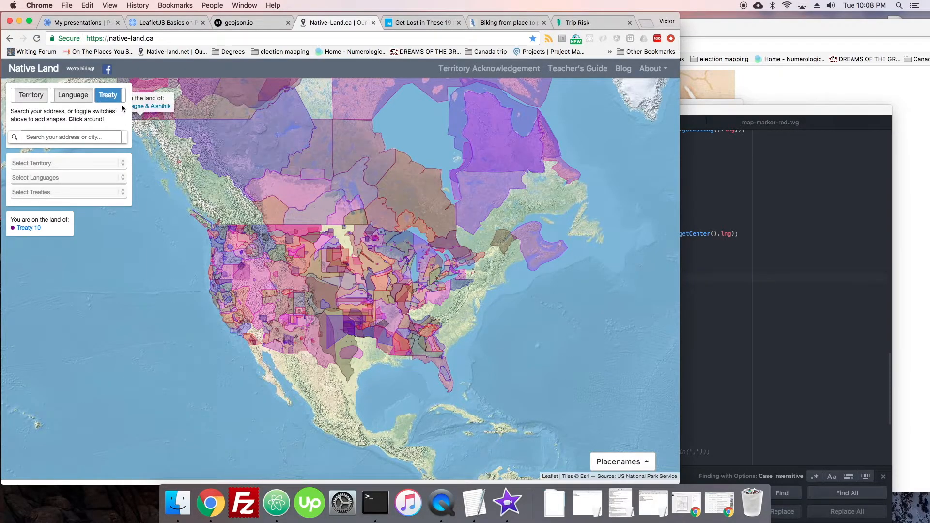
Read cession popups on the northern plains, then list Shoshone lands and Fort Bridger Treaty near Wyoming with territories shown
left_click(248, 247)
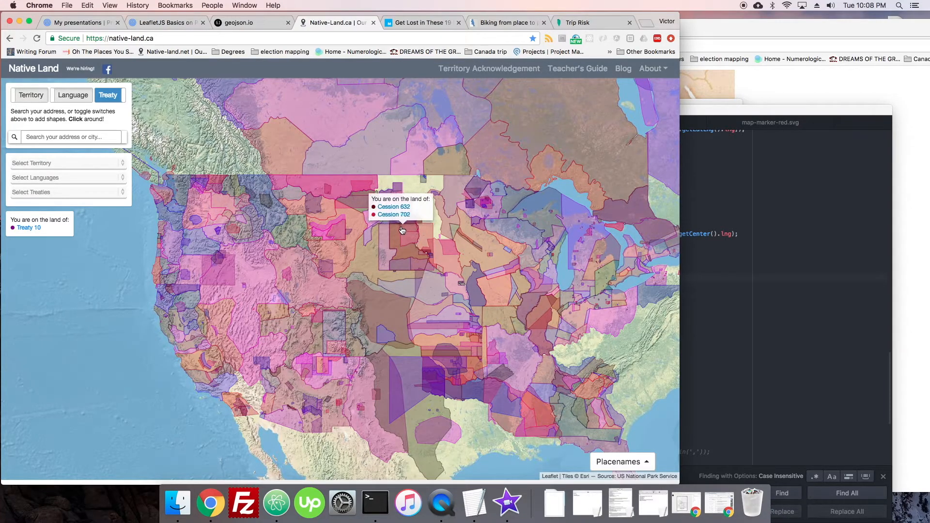
left_click(565, 184)
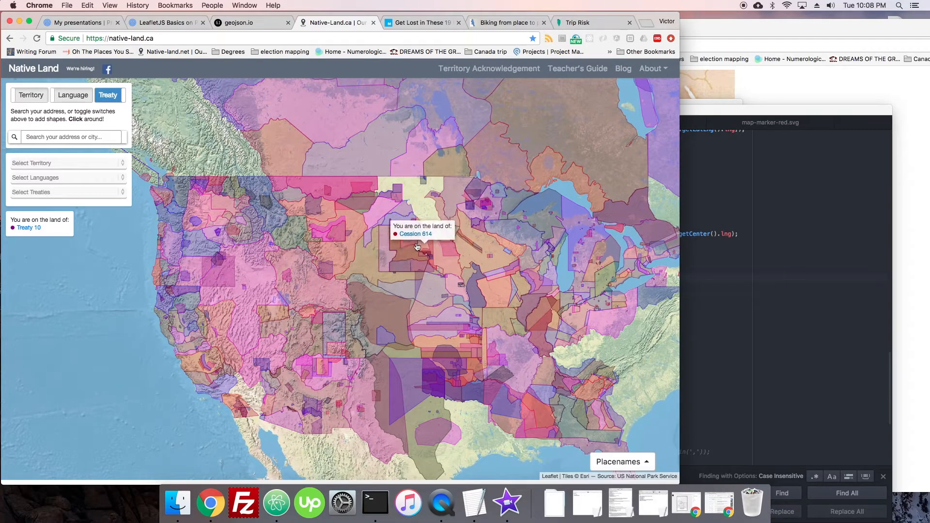
left_click(72, 95)
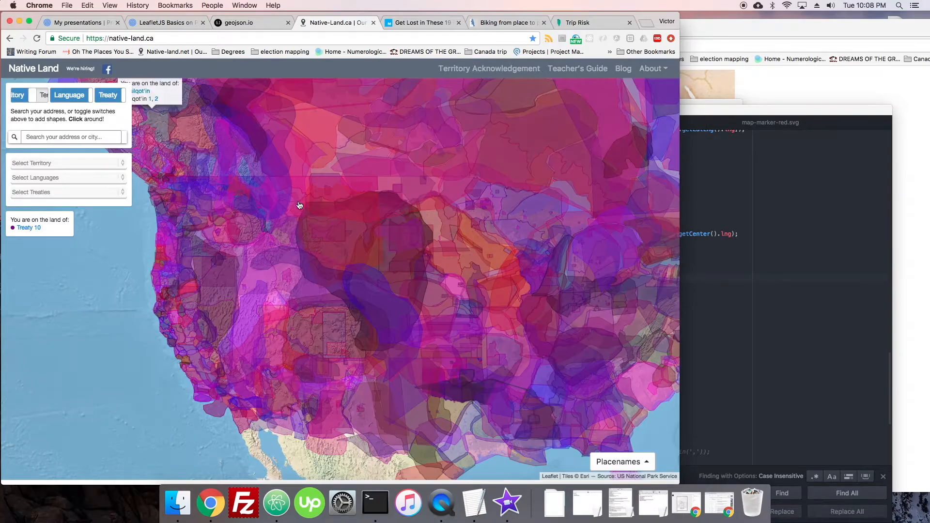
left_click(273, 259)
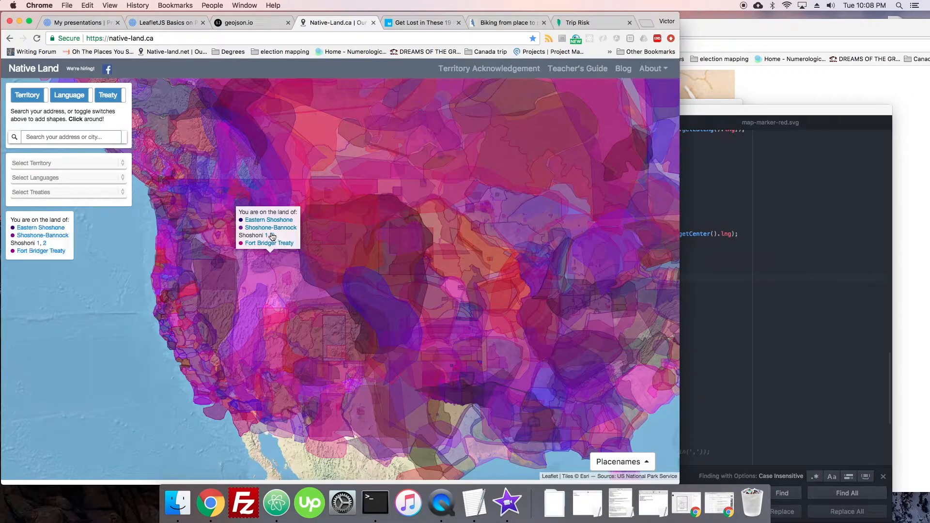
mouse_move(274, 268)
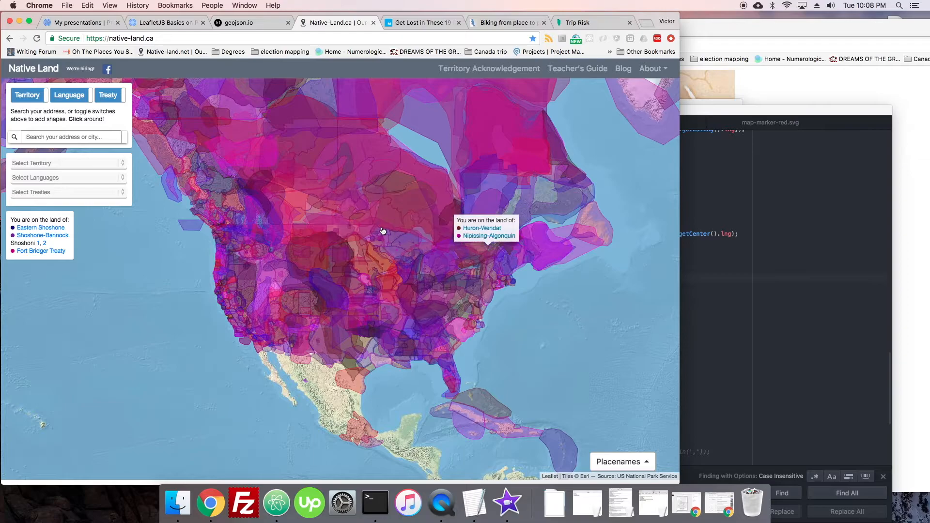
mouse_move(163, 164)
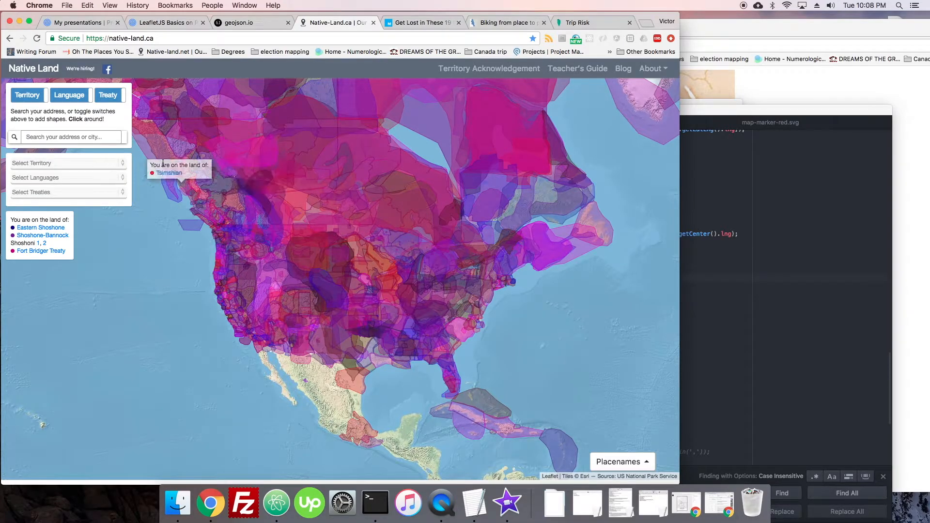
left_click(69, 95)
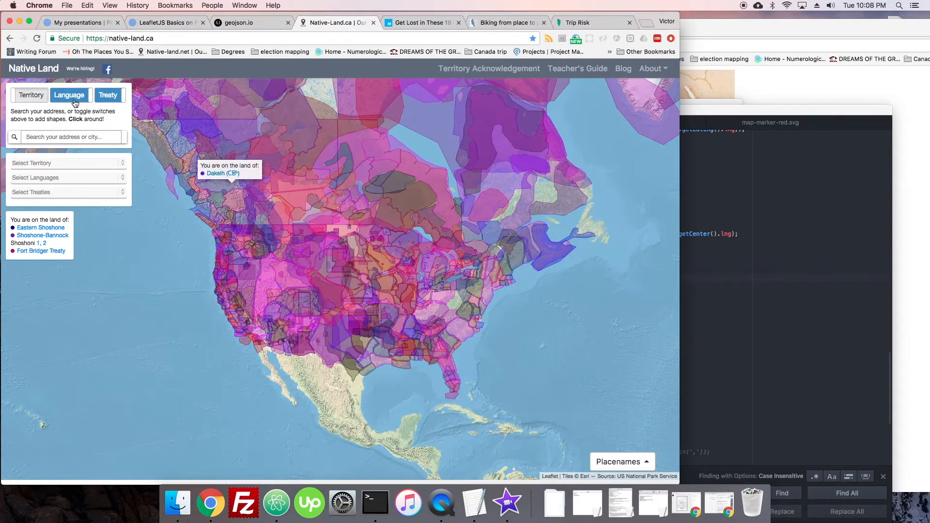
Hide the language layer and jump the map to Virginia, United States via the place search
left_click(69, 95)
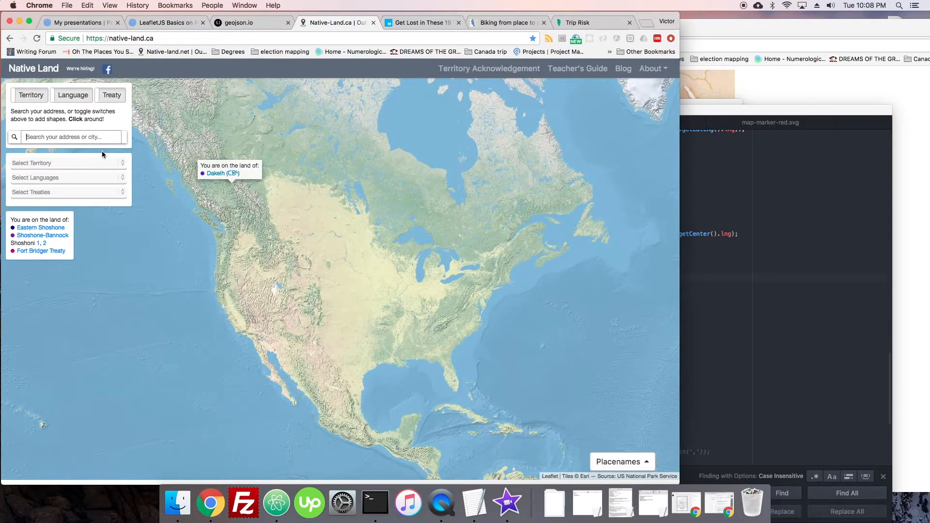
type("Va")
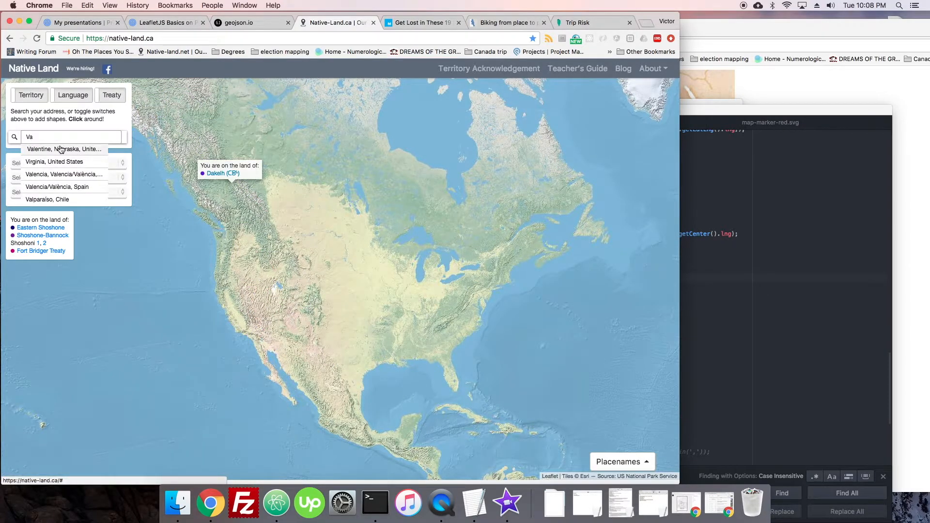
left_click(54, 162)
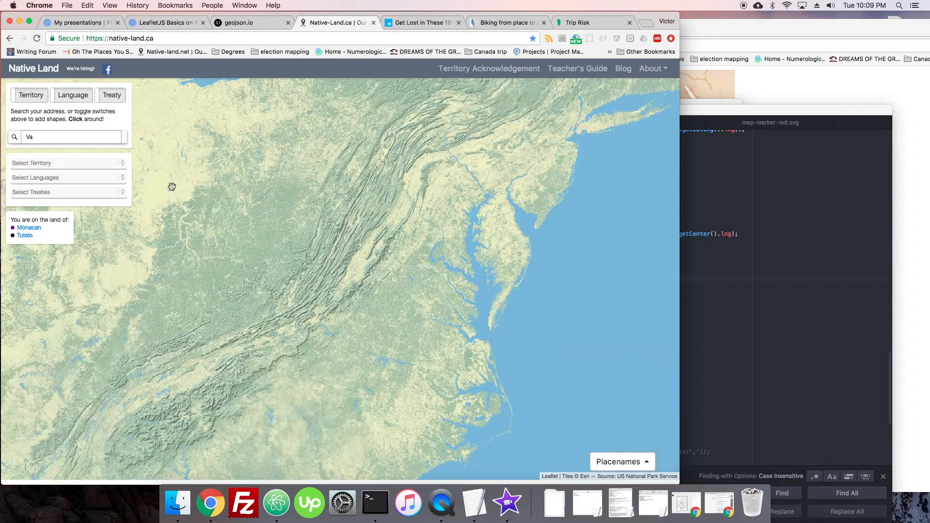
Show territory shapes over Virginia and zoom in on the US east coast around the Carolinas
left_click(31, 95)
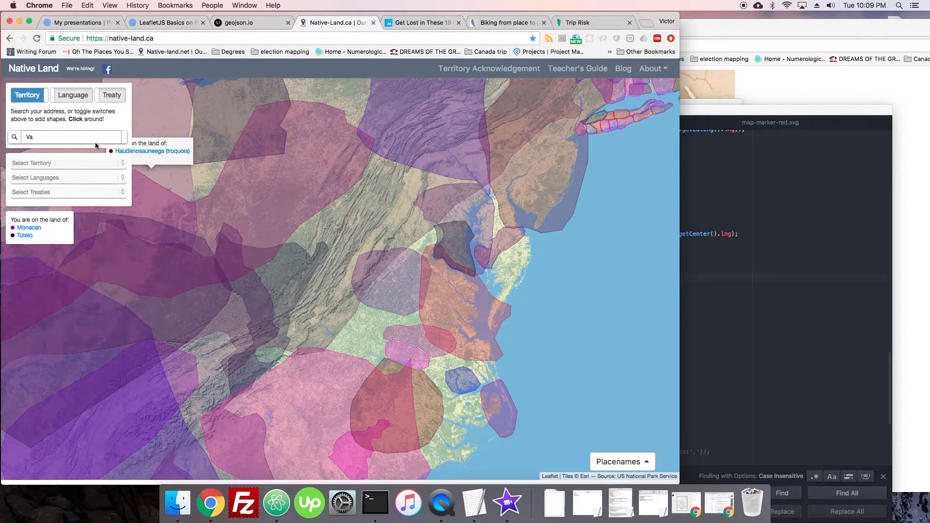
left_click(268, 215)
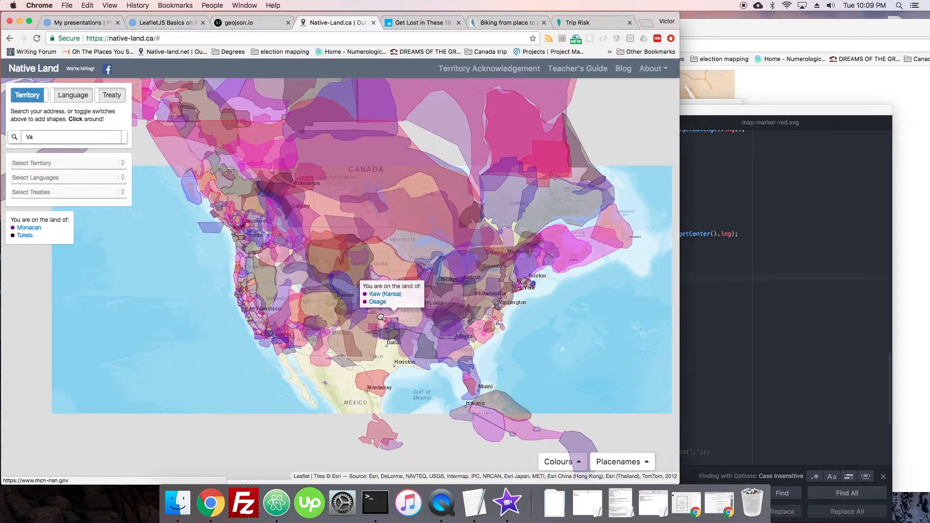
left_click(622, 461)
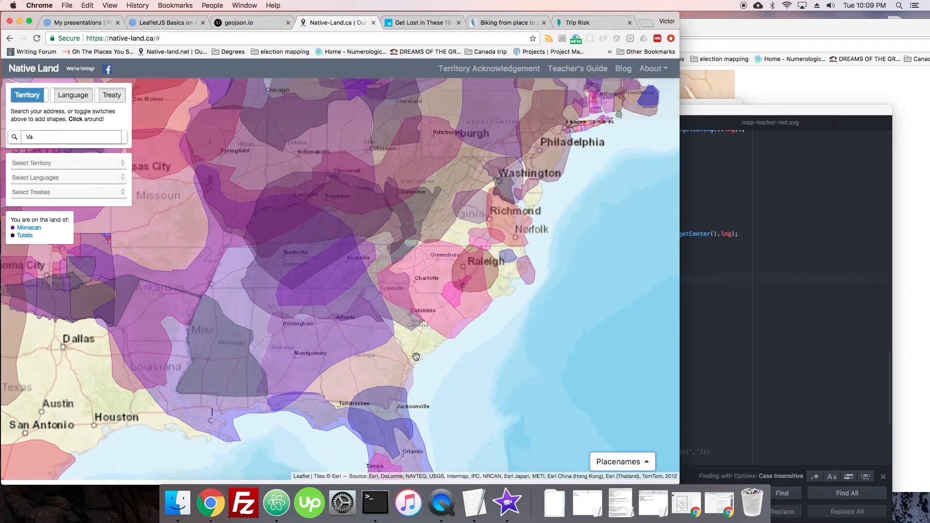
Browse the Select Territory dropdown, then reset the map to world view with territory shapes
left_click(66, 162)
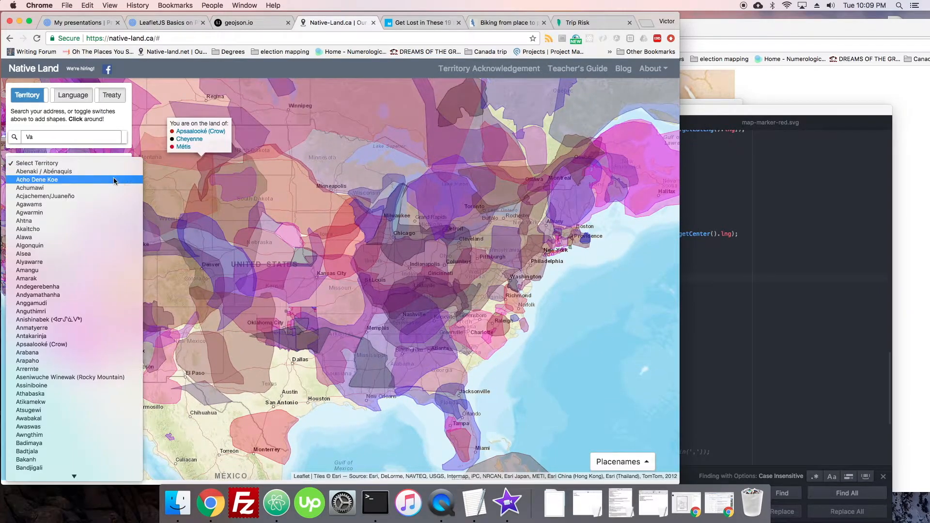
scroll("down", 3)
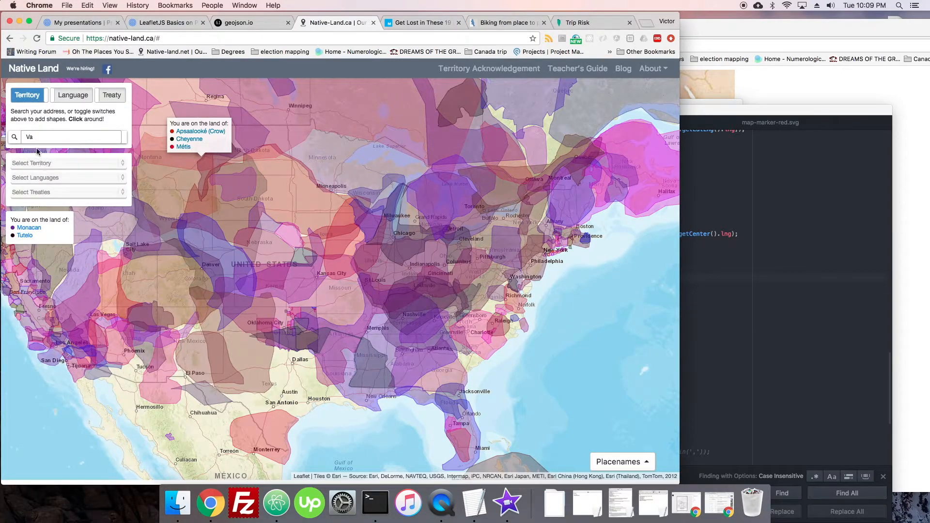
left_click(67, 163)
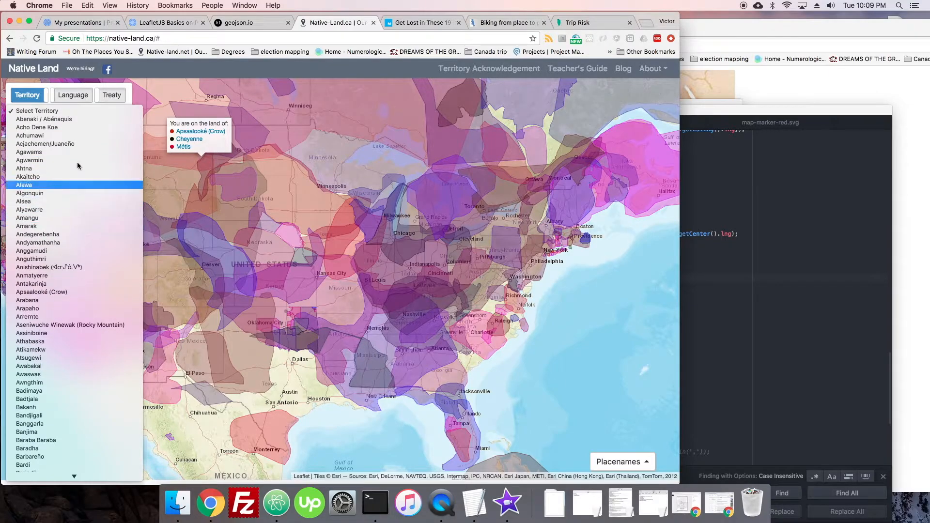
mouse_move(108, 127)
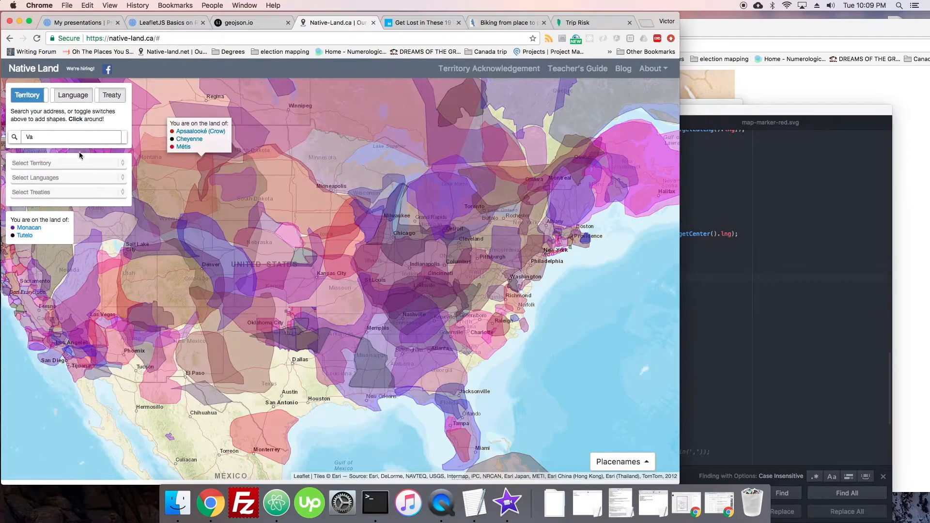
mouse_move(85, 176)
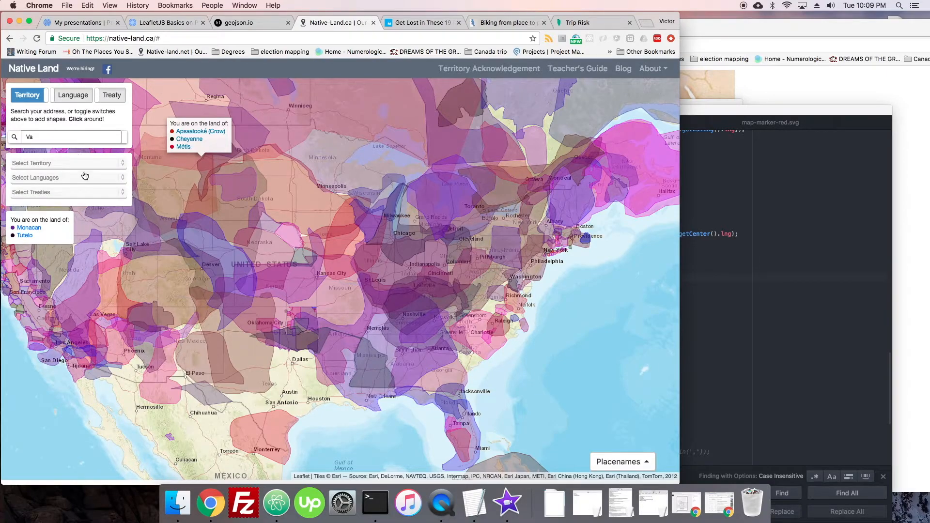
mouse_move(108, 70)
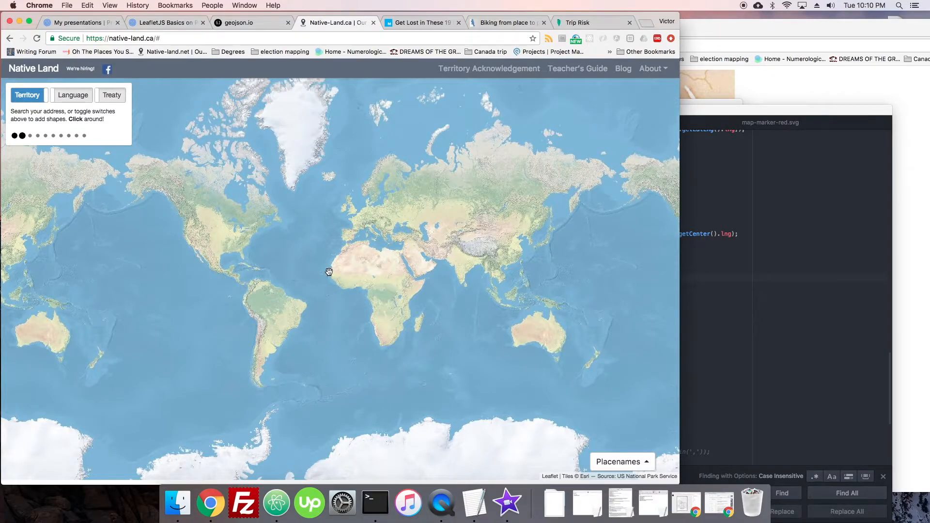
left_click(27, 95)
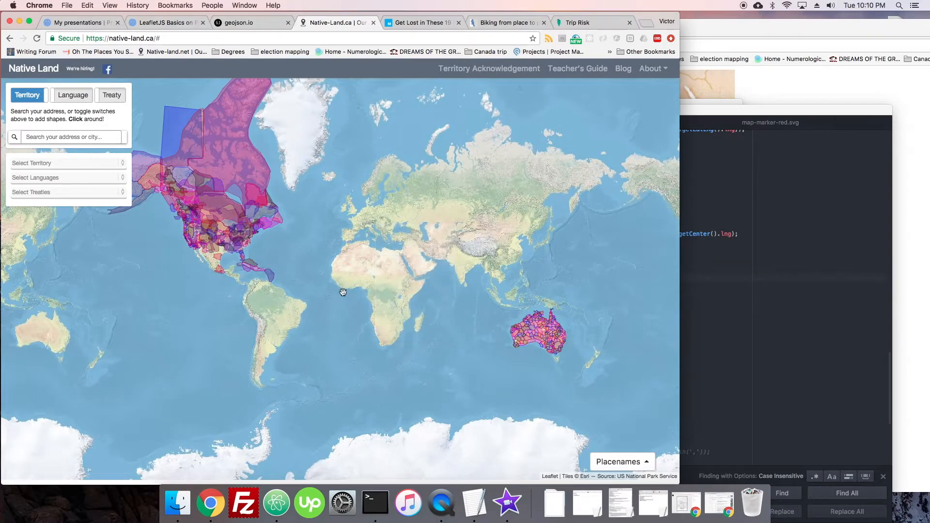
key("F12")
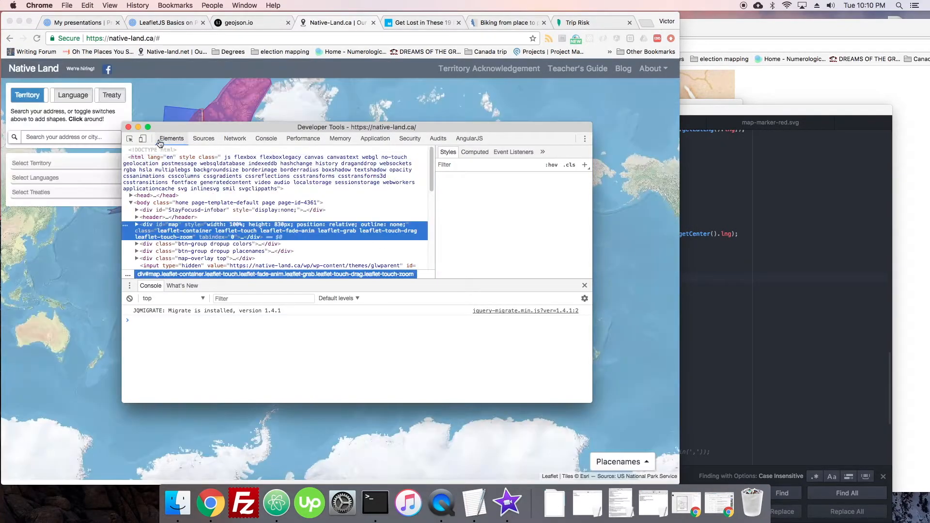
left_click(129, 139)
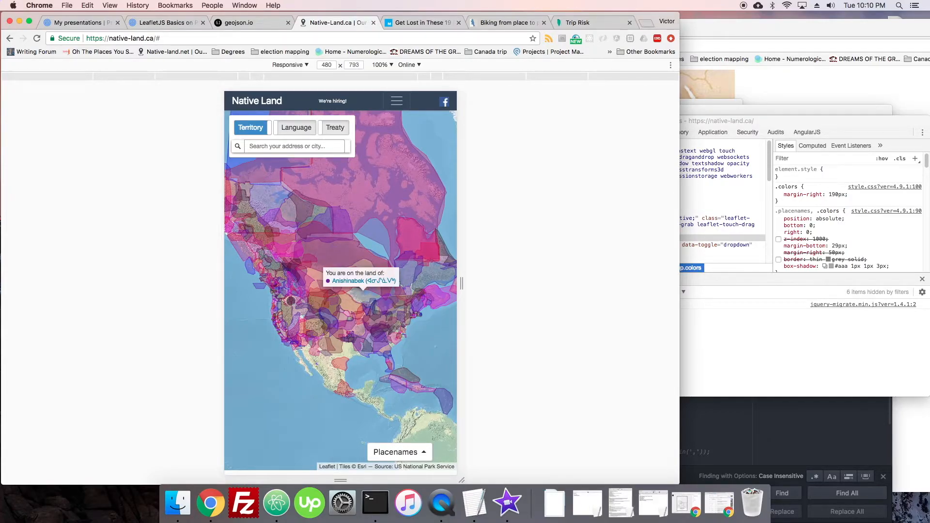
left_click(325, 343)
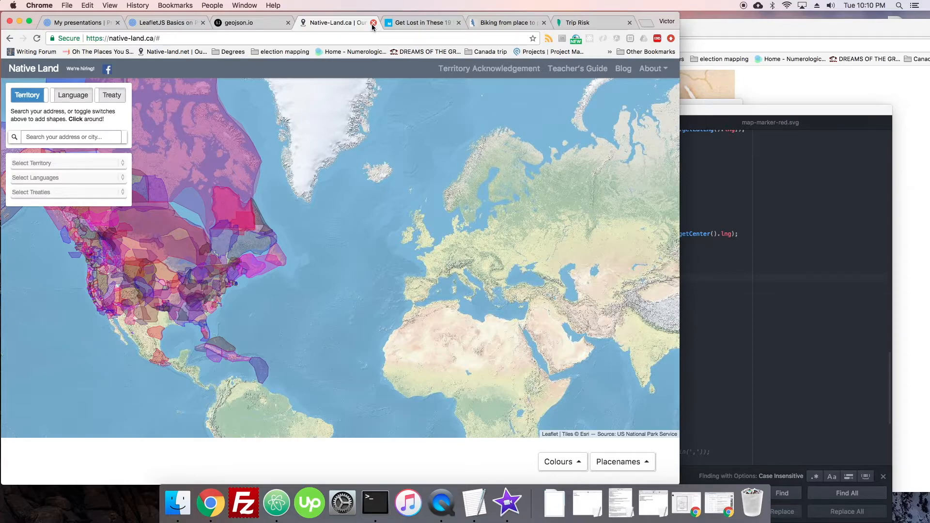
Close Native-Land and view the Vancouver polygon in geojson.io as a table, its help text, then JSON
left_click(374, 22)
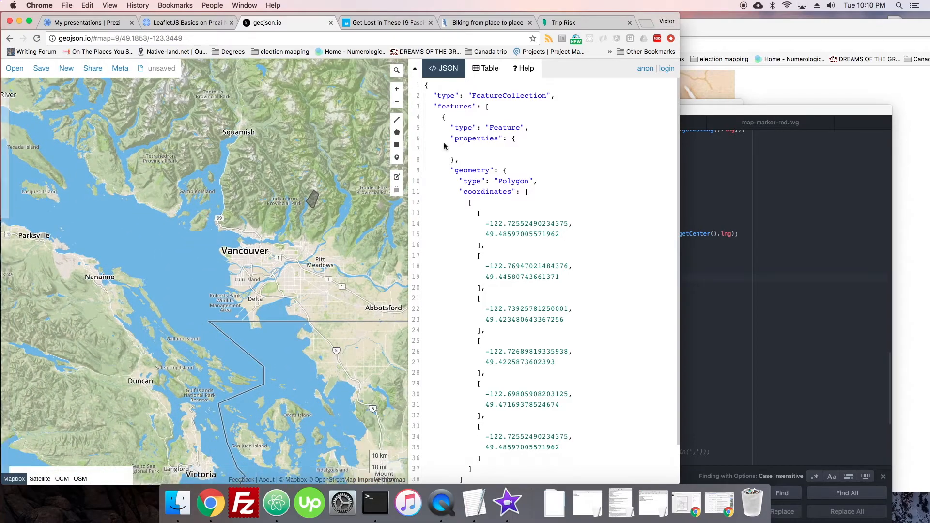
left_click(488, 68)
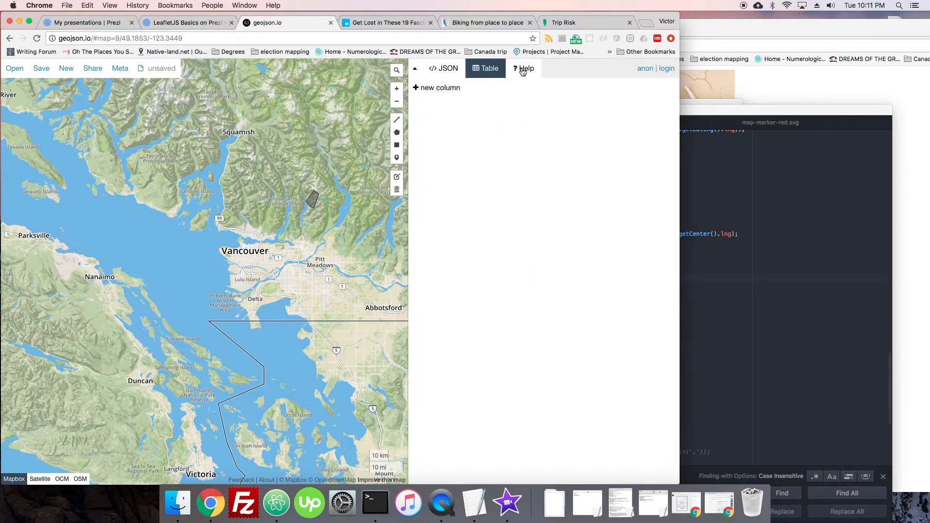
left_click(524, 68)
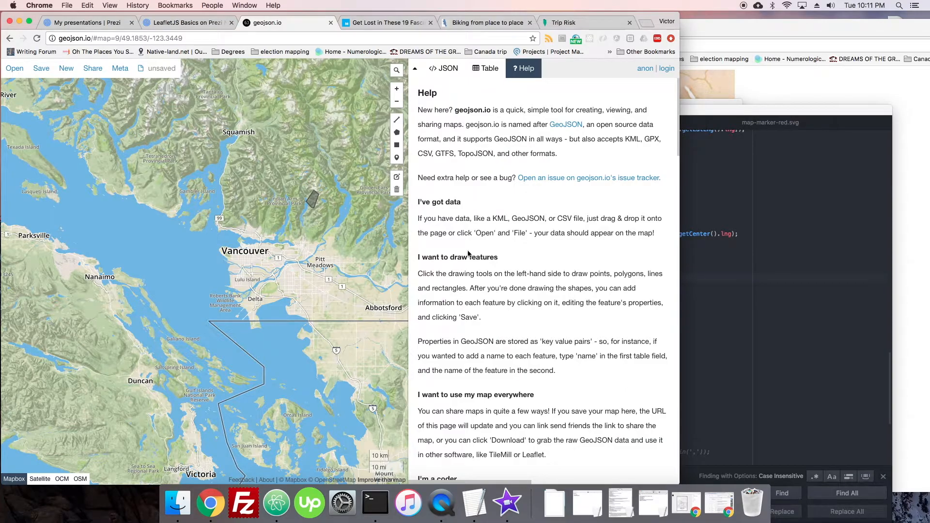
scroll("down", 3)
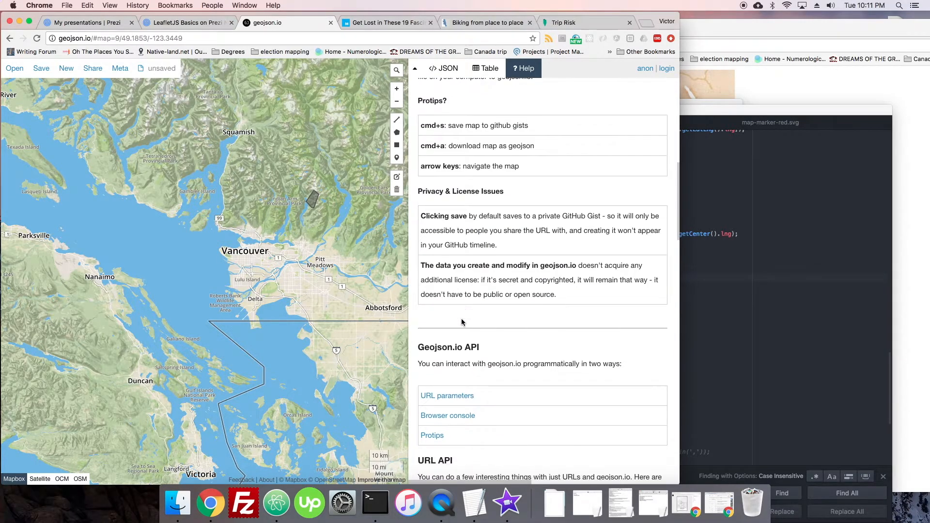
left_click(442, 68)
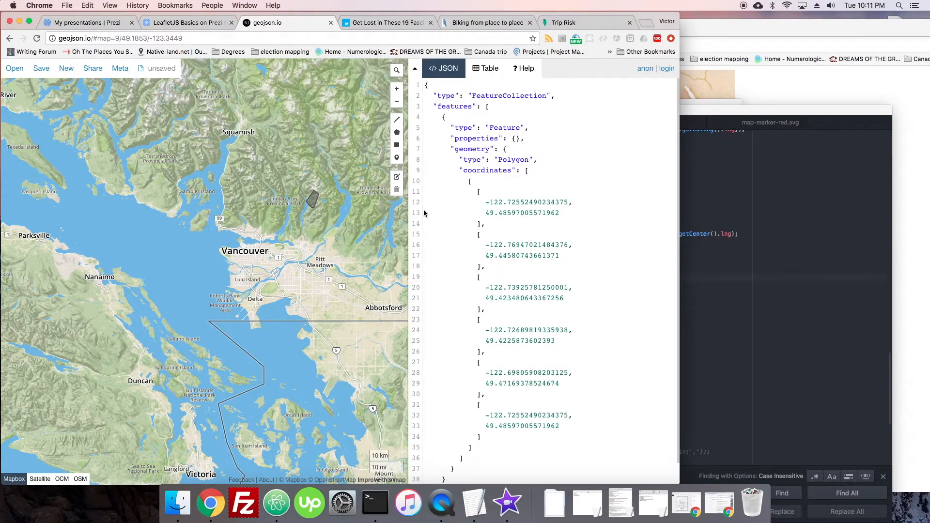
mouse_move(281, 253)
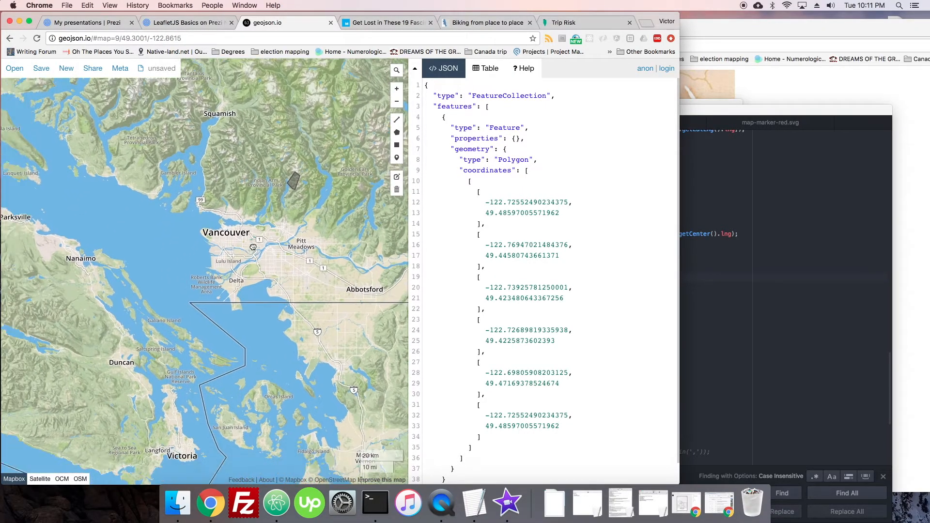
Scroll the Divvy Chicago bike heatmap showing trips from Theater on the Lake
scroll("down", 3)
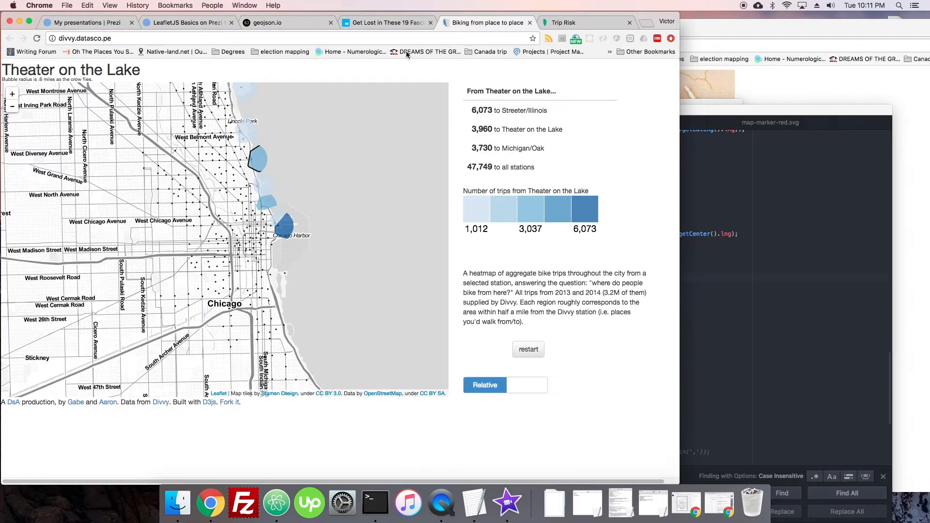
mouse_move(327, 48)
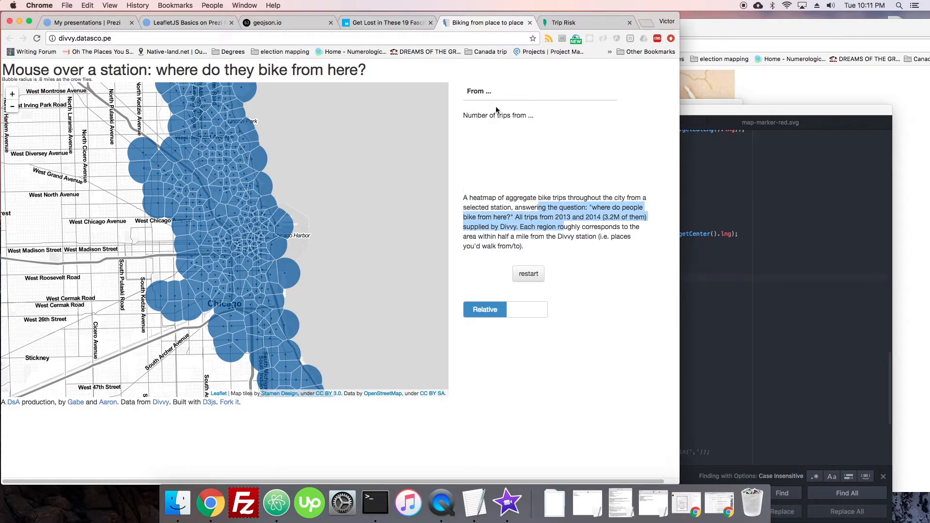
mouse_move(458, 123)
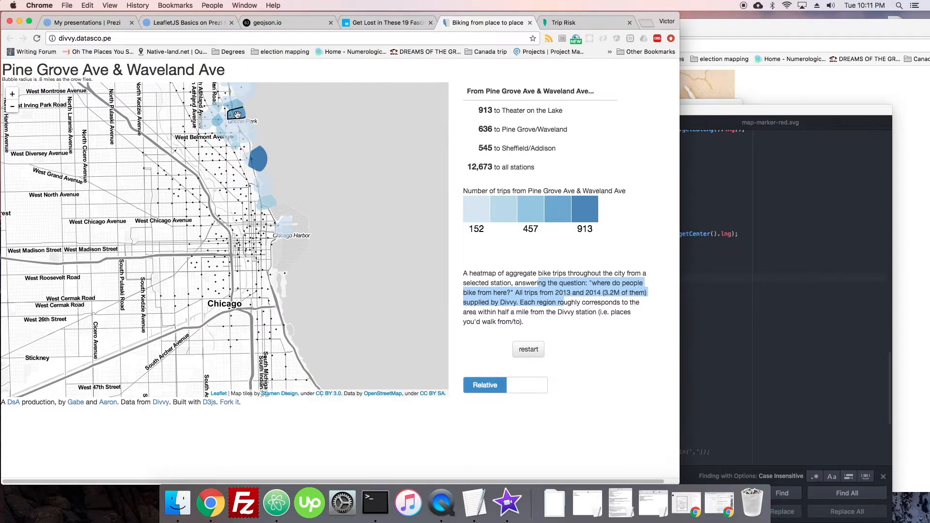
View trip heatmaps for north-side stations from Southport & Wrightwood through Wilton Ave & Belmont Ave
left_click(206, 155)
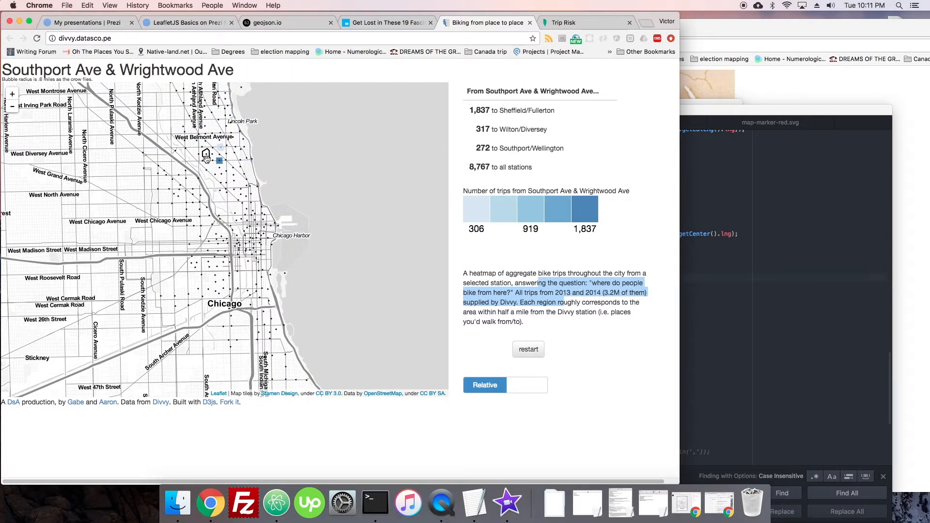
left_click(207, 178)
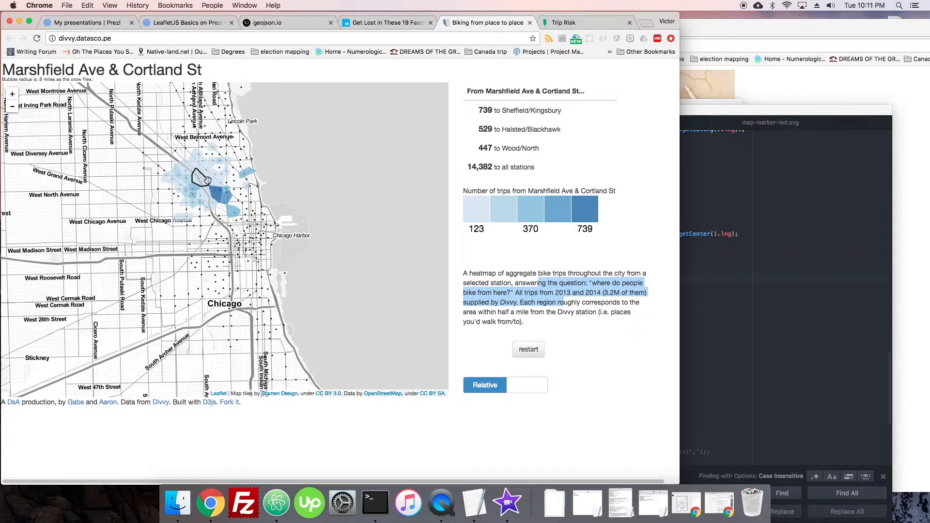
left_click(210, 210)
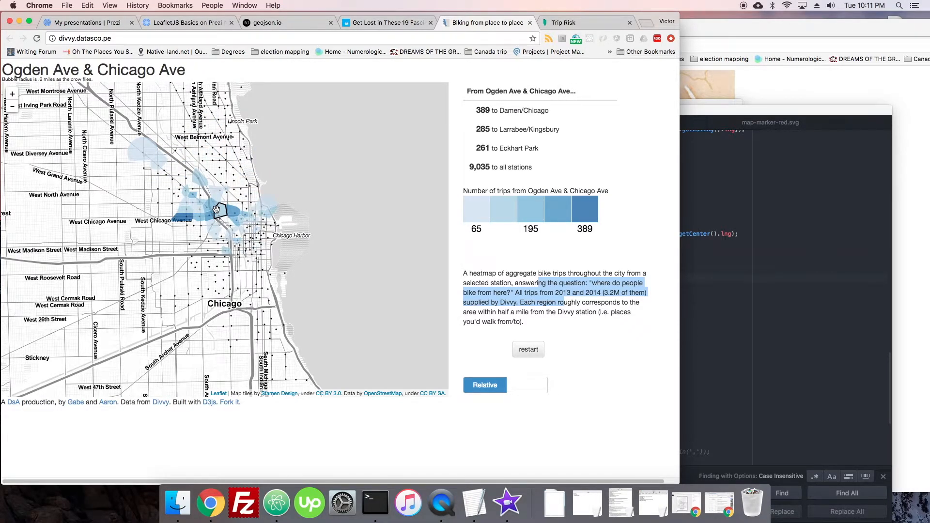
left_click(185, 241)
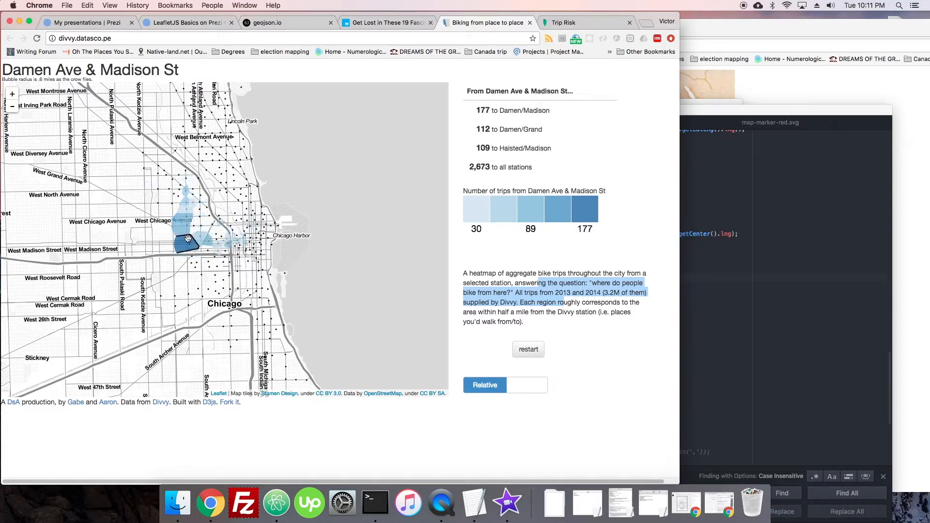
left_click(265, 255)
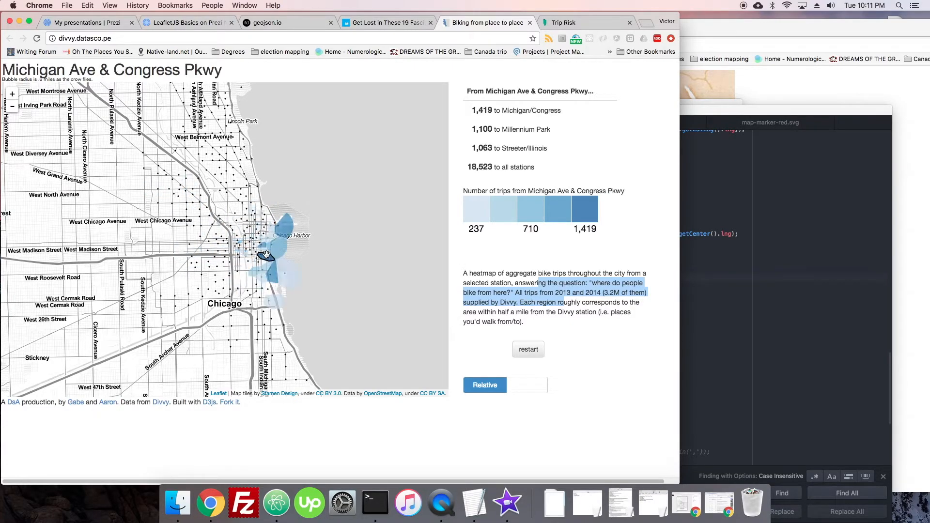
left_click(243, 139)
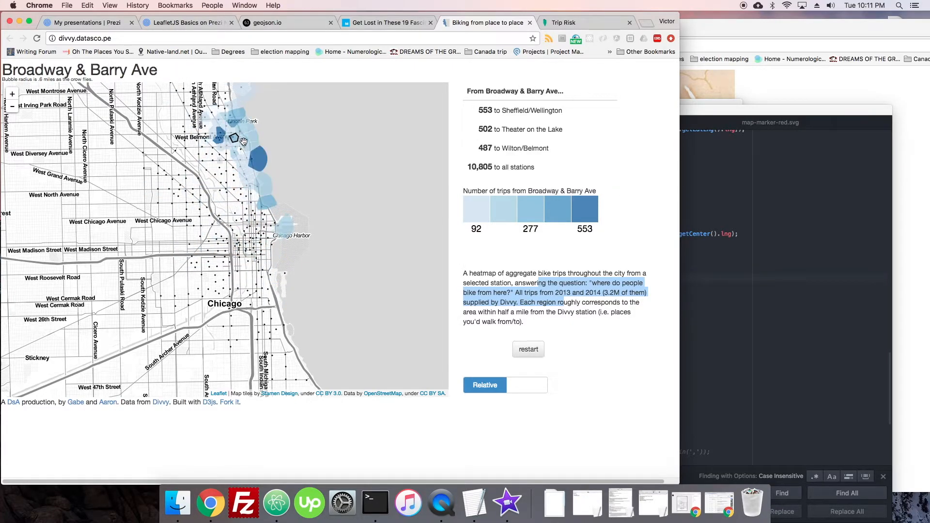
left_click(261, 184)
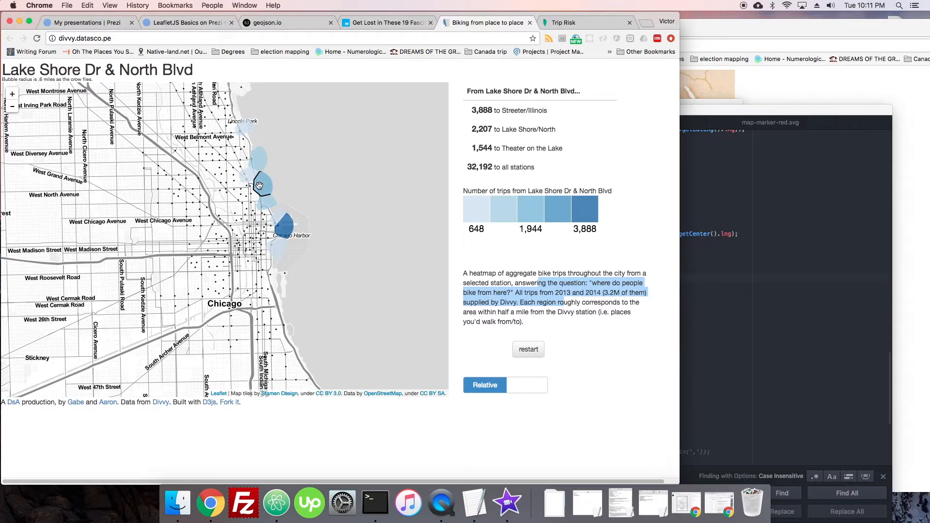
left_click(264, 204)
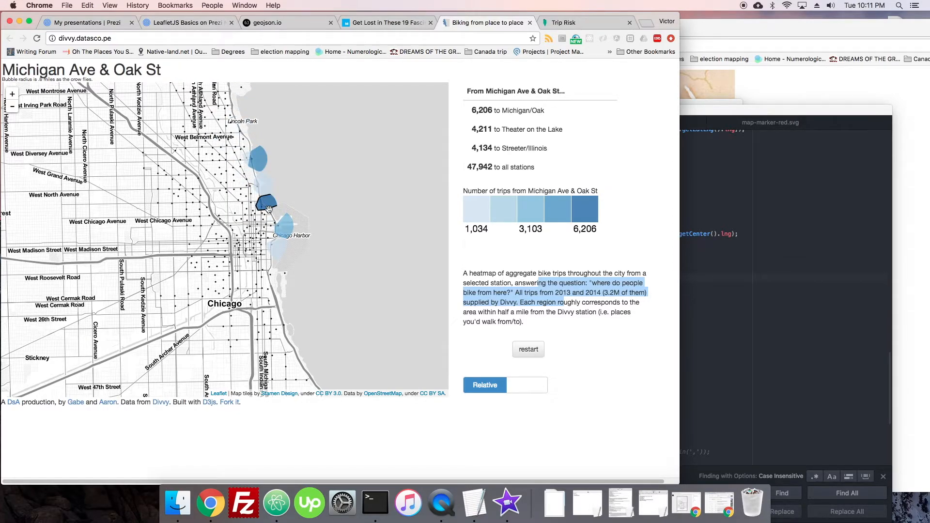
left_click(279, 216)
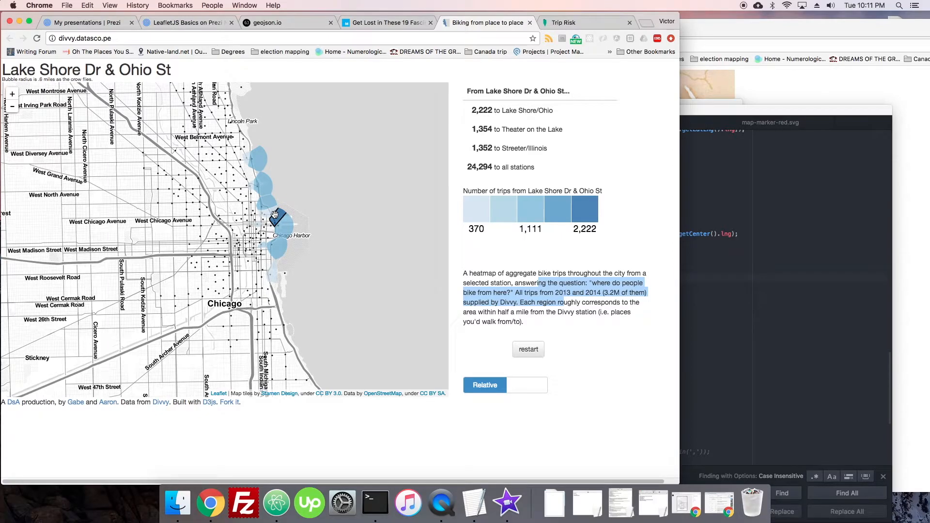
left_click(204, 169)
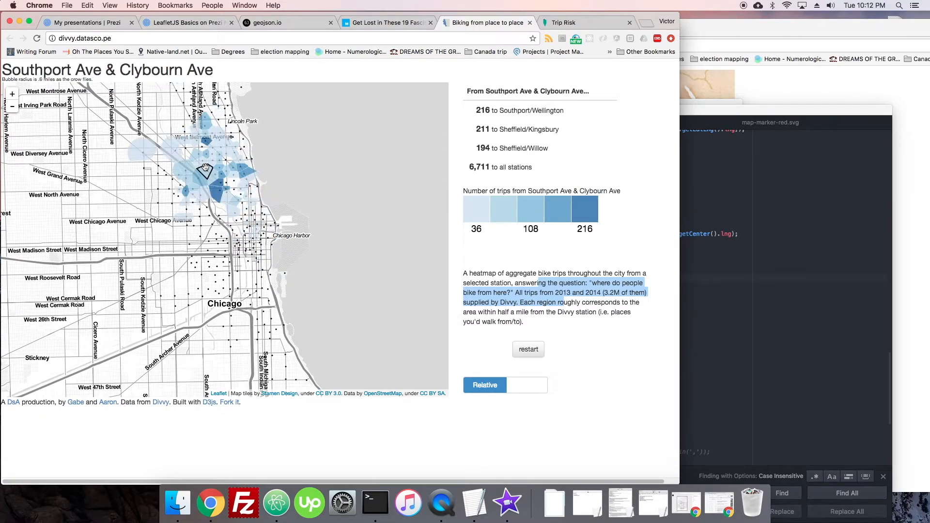
left_click(203, 166)
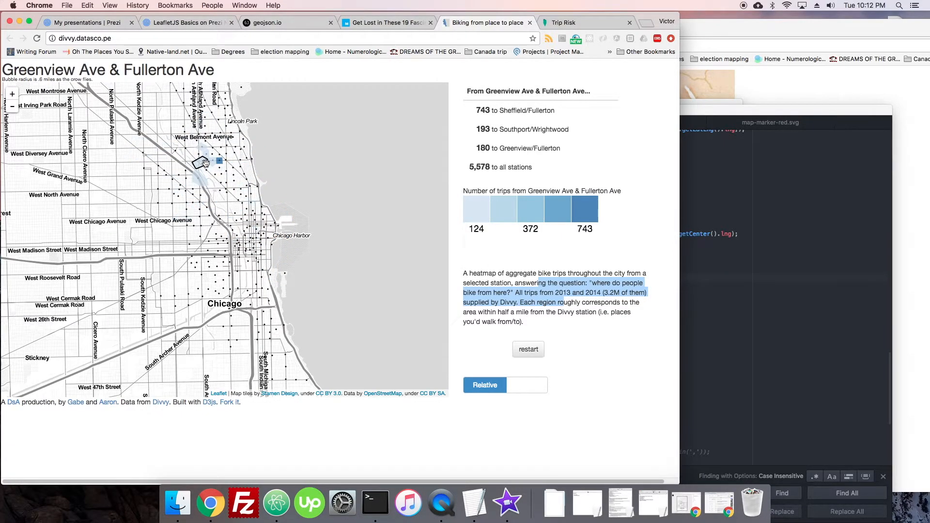
left_click(212, 147)
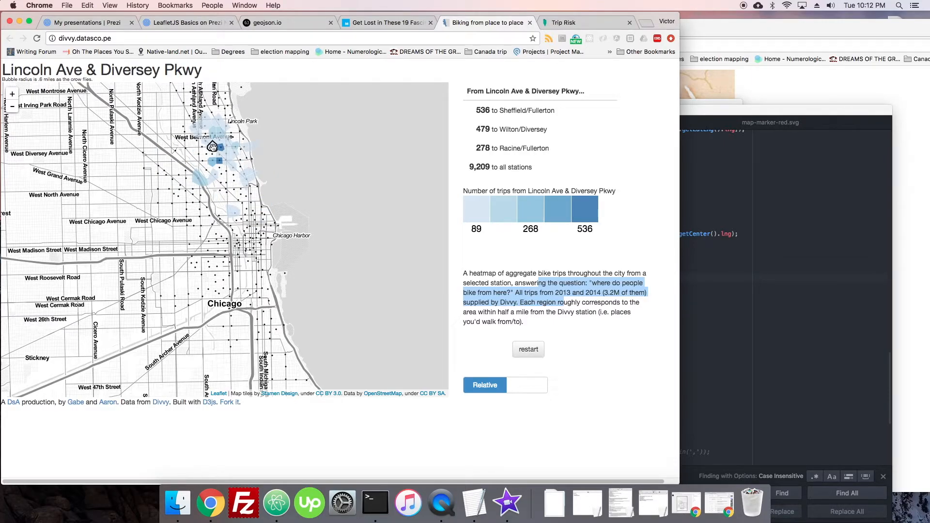
left_click(220, 130)
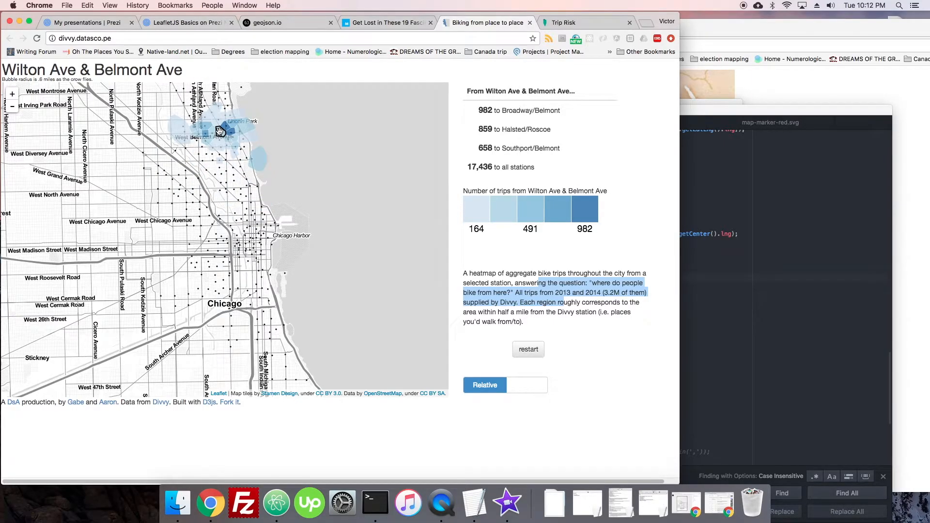
Browse downtown and west-side stations from Larrabee & Menomonee through State St & Kinzie St
left_click(233, 181)
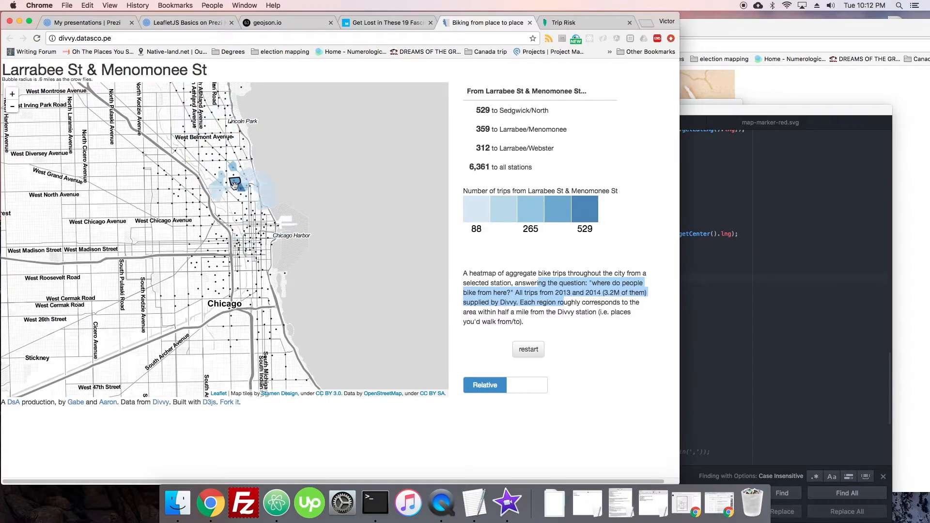
left_click(249, 305)
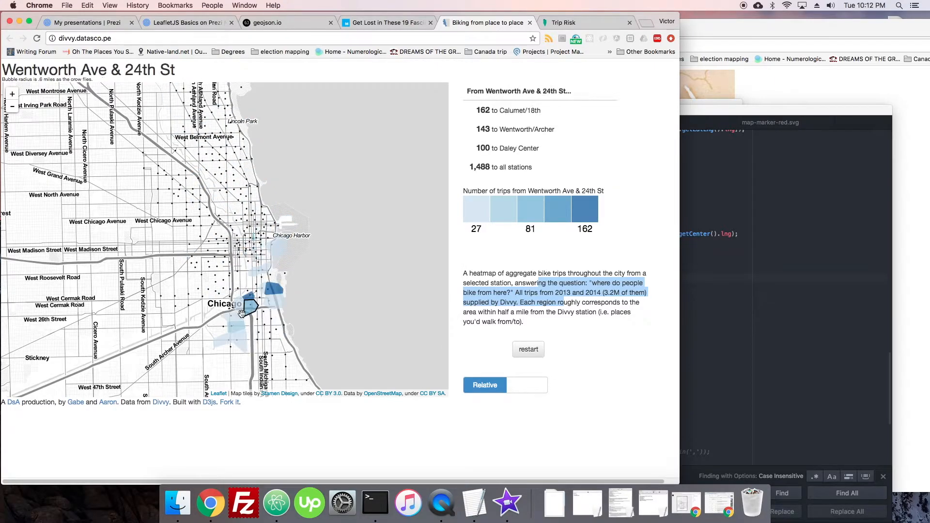
left_click(231, 240)
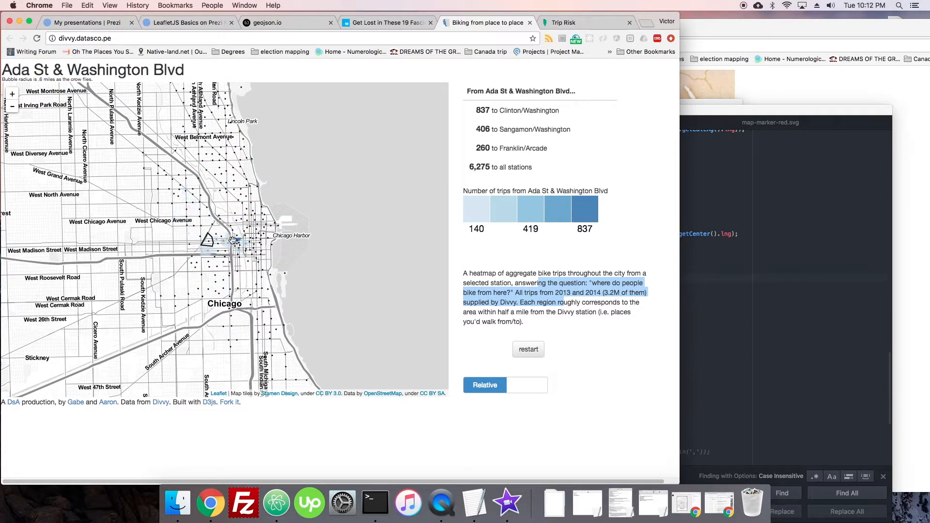
left_click(231, 260)
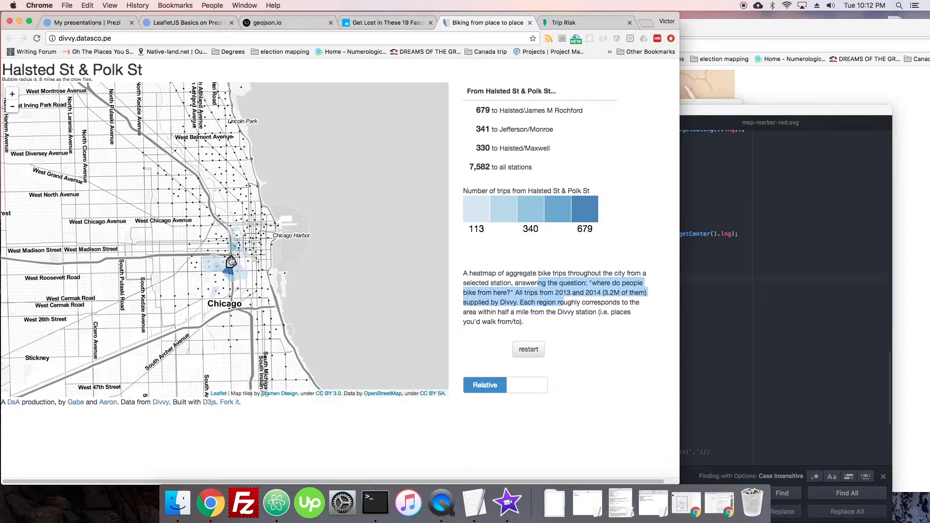
left_click(220, 166)
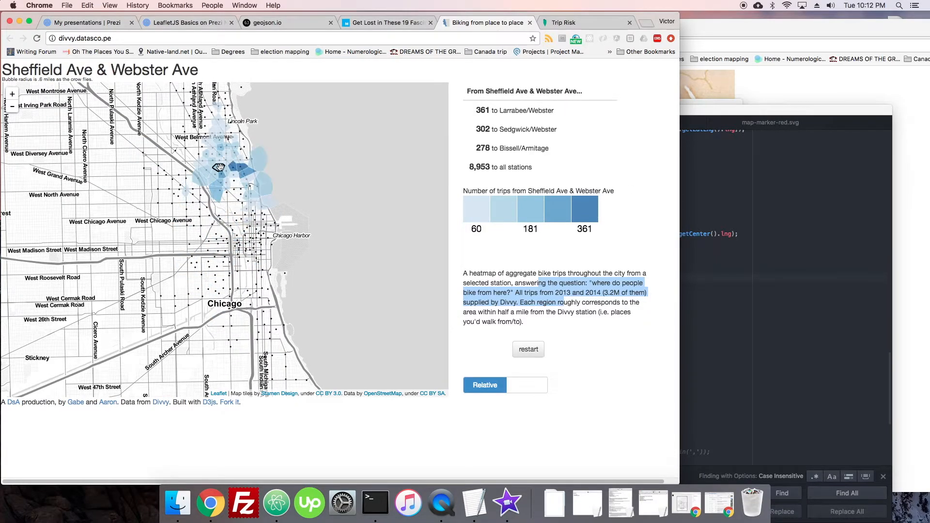
left_click(221, 212)
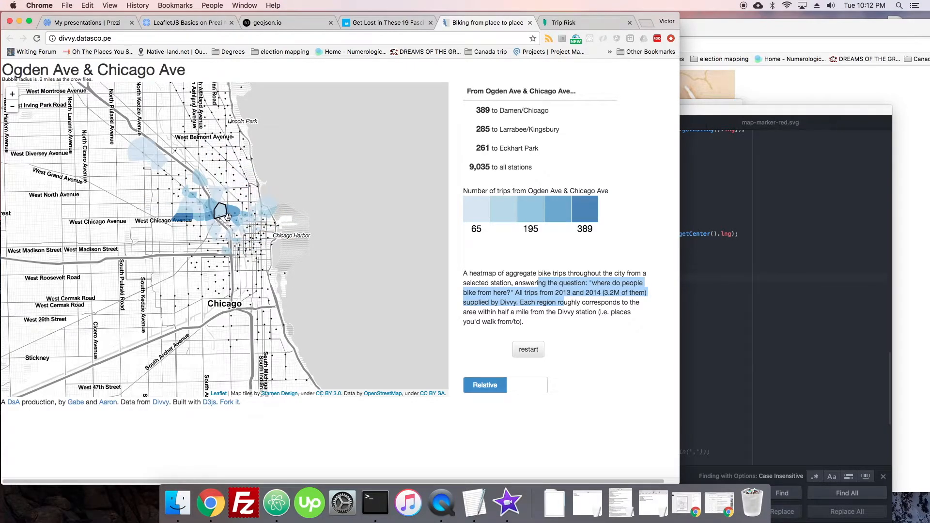
left_click(184, 213)
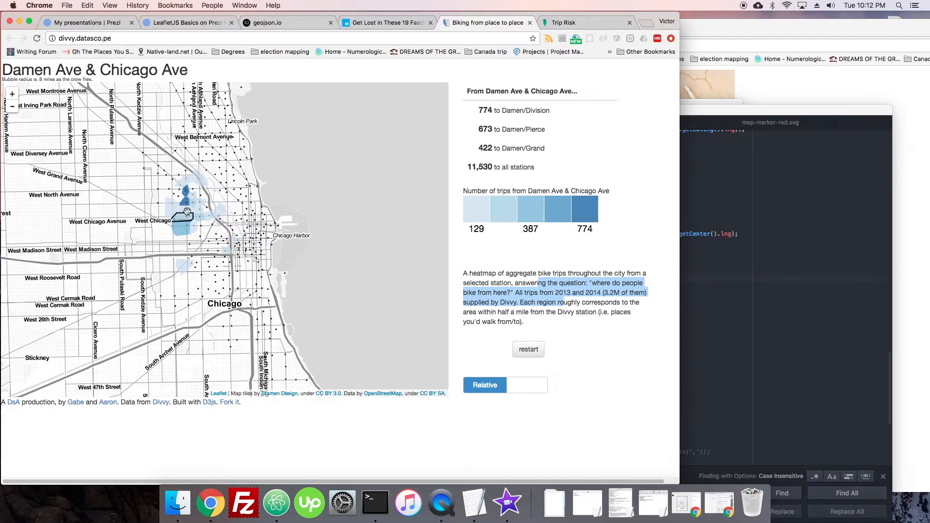
left_click(247, 176)
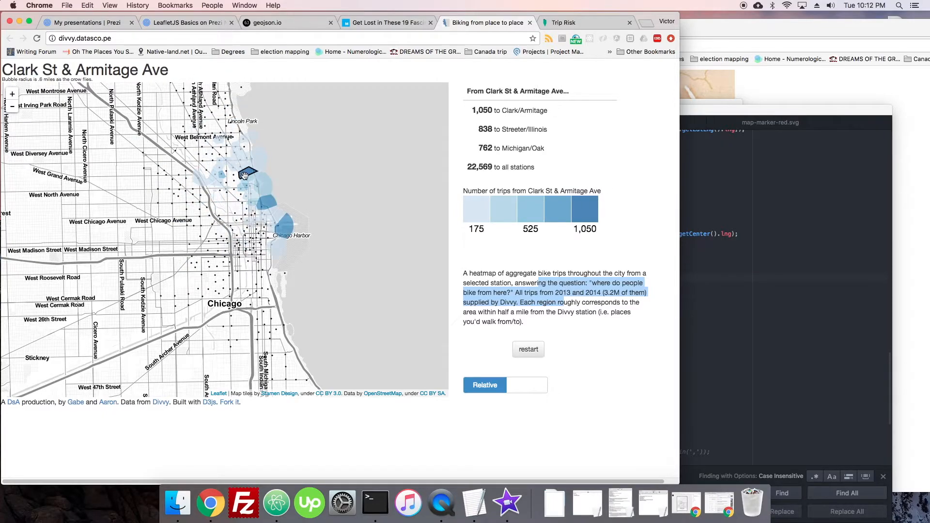
left_click(252, 204)
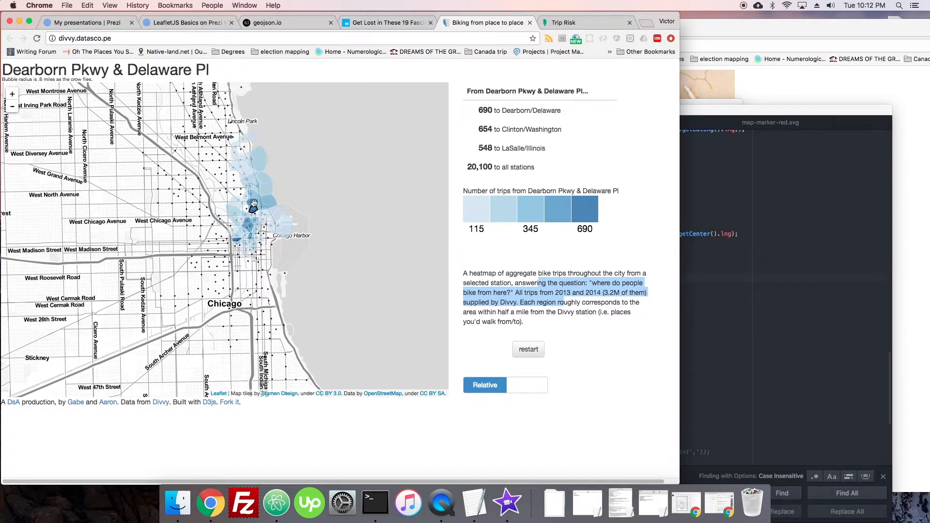
left_click(279, 236)
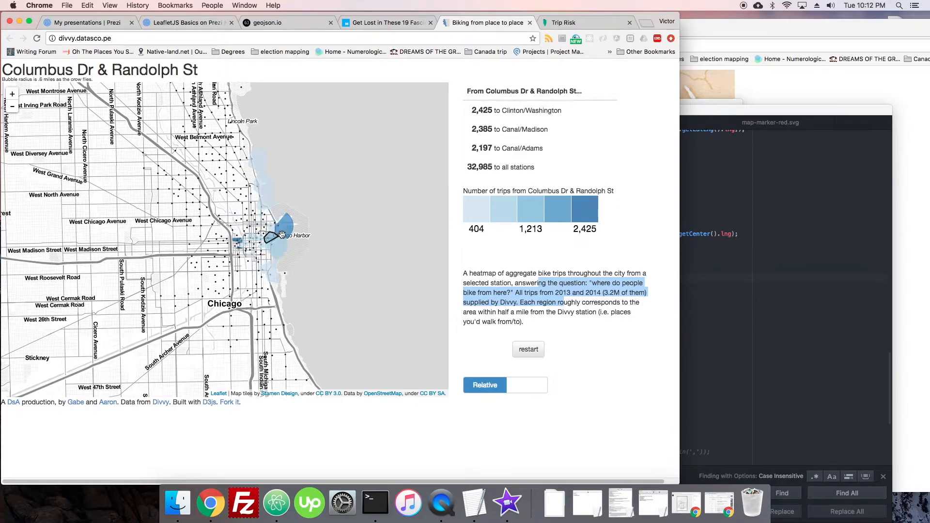
left_click(274, 237)
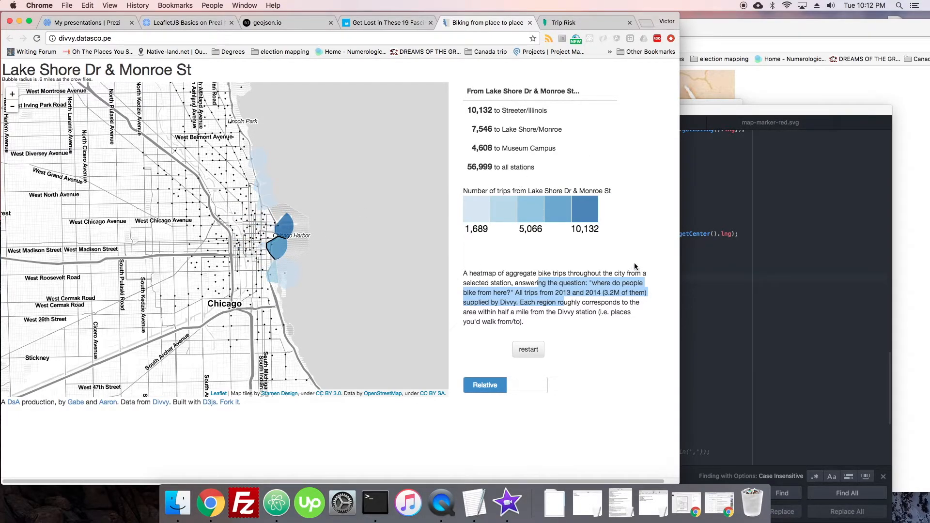
left_click(254, 230)
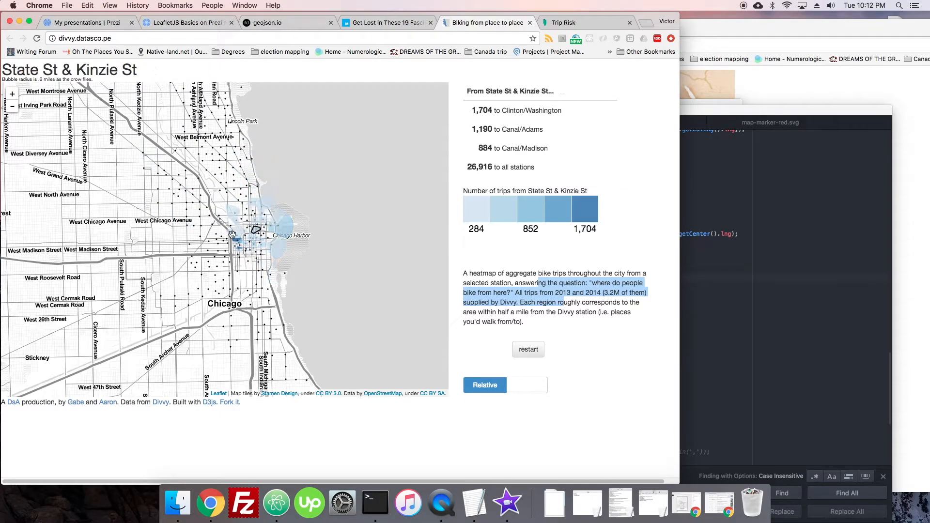
Zoom out to the whole city and back in, ending on Lake Shore Dr & Wellington Ave, 14,292 trips
left_click(266, 203)
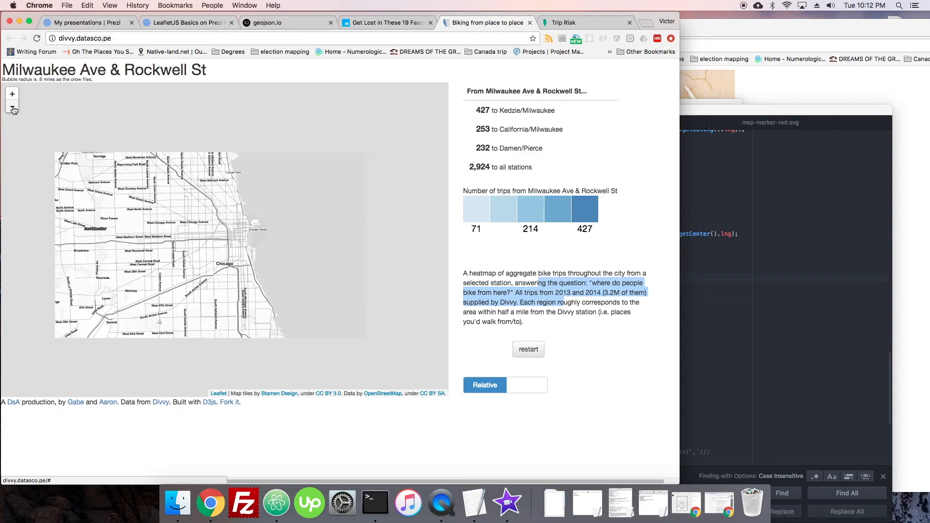
left_click(12, 94)
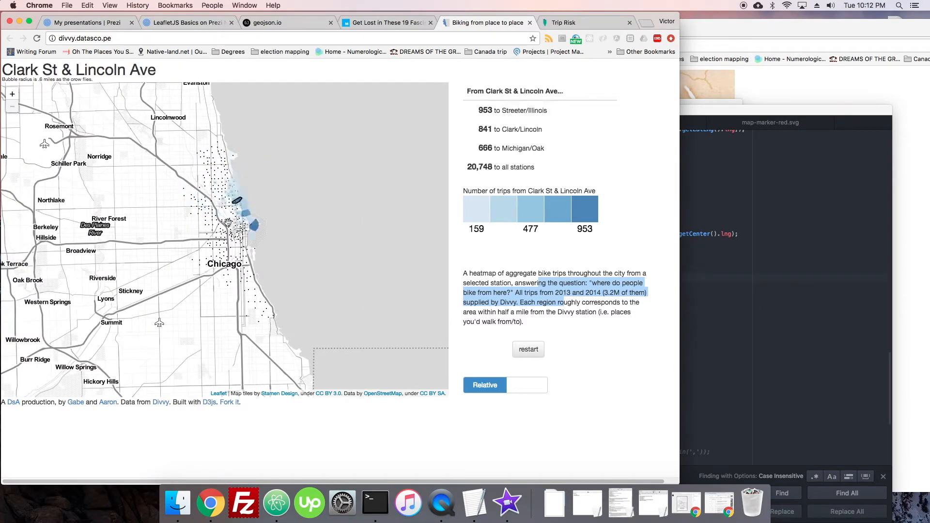
left_click(216, 215)
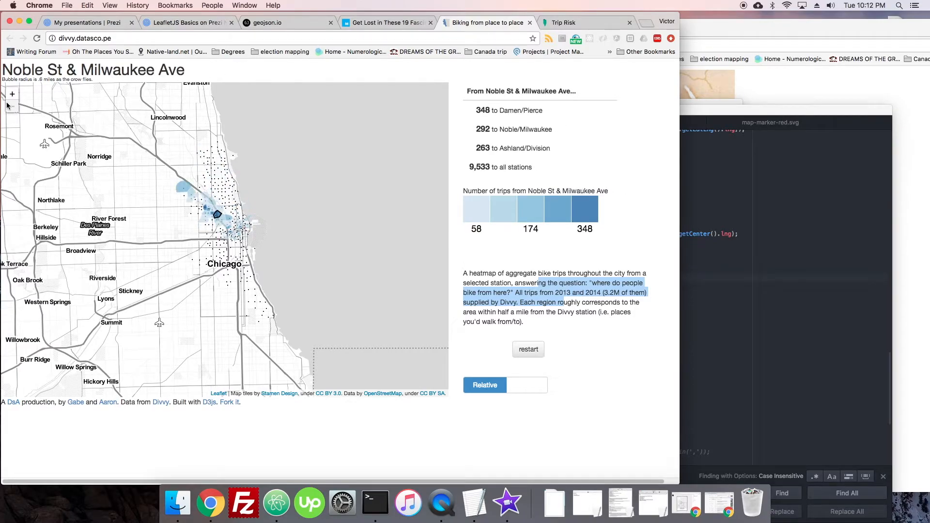
left_click(228, 151)
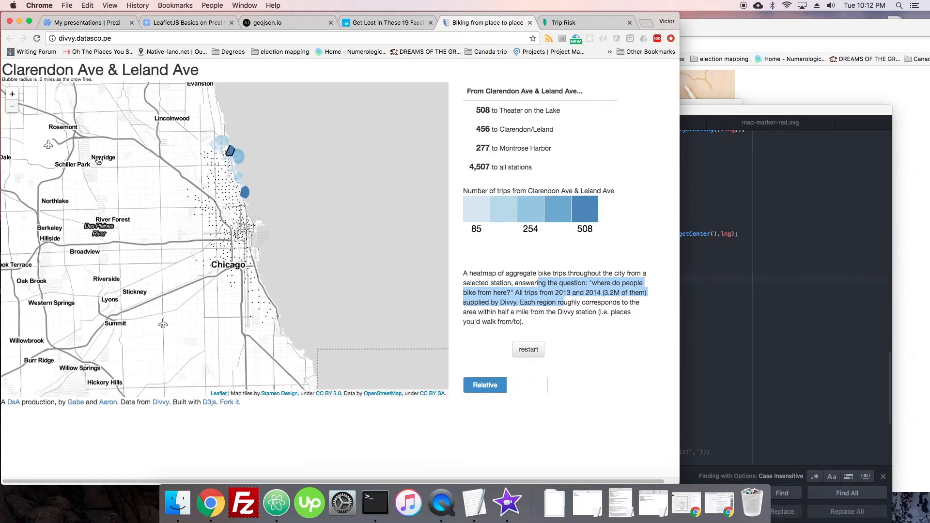
left_click(248, 223)
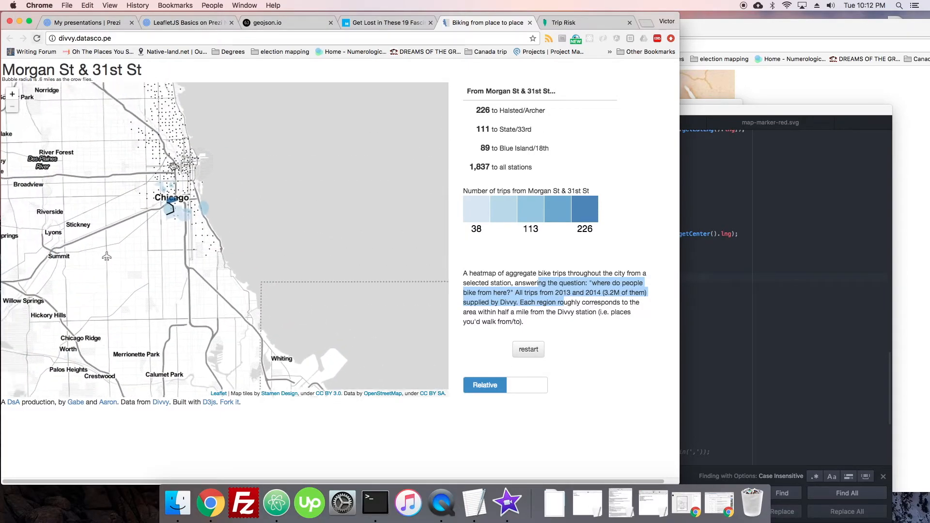
left_click(237, 172)
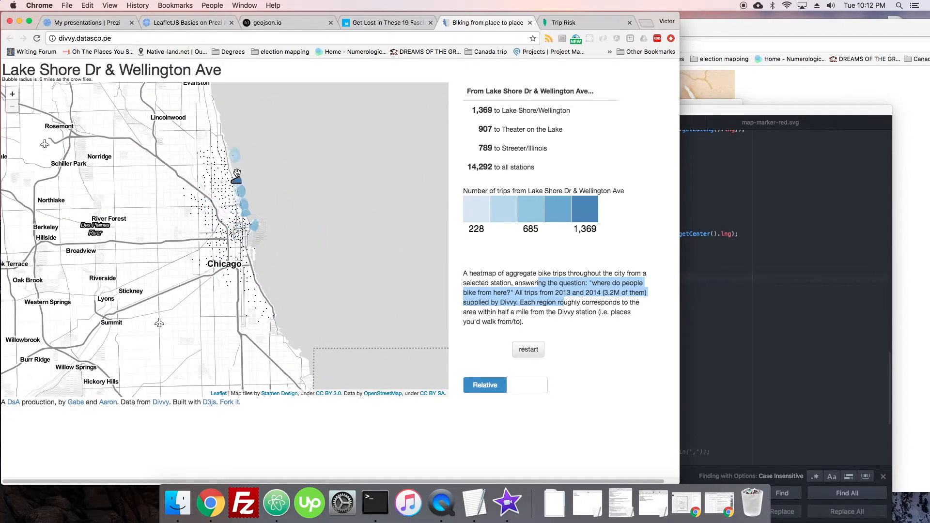
Enter the 5 Days in London journal and switch it to its map view of posts
left_click(211, 204)
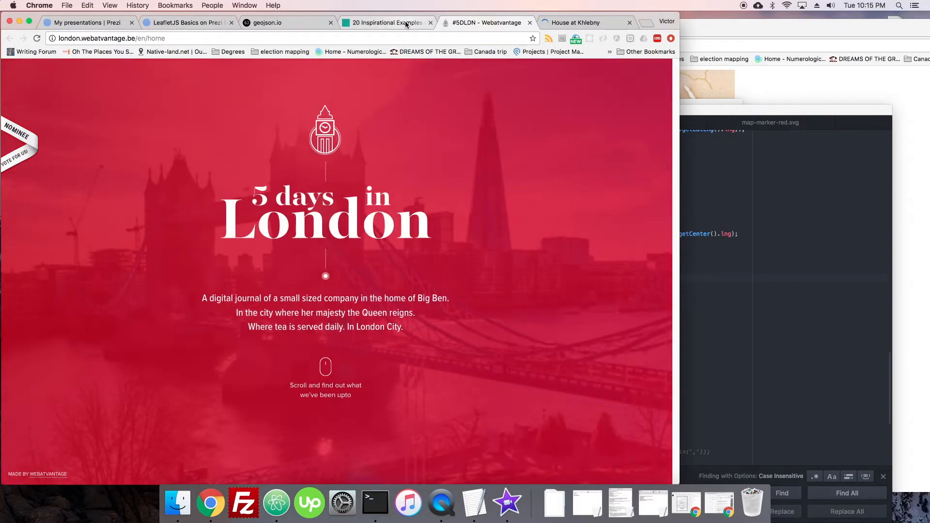
mouse_move(387, 22)
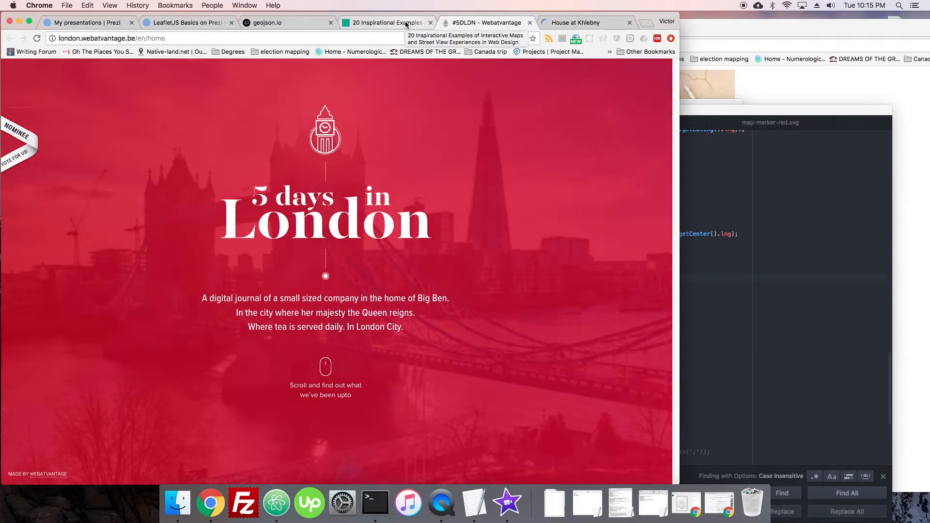
mouse_move(339, 361)
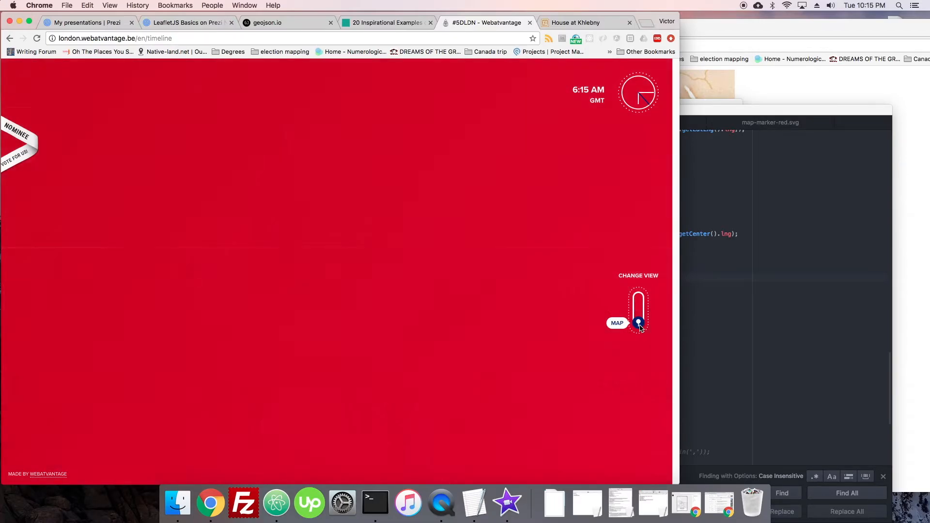
left_click(615, 323)
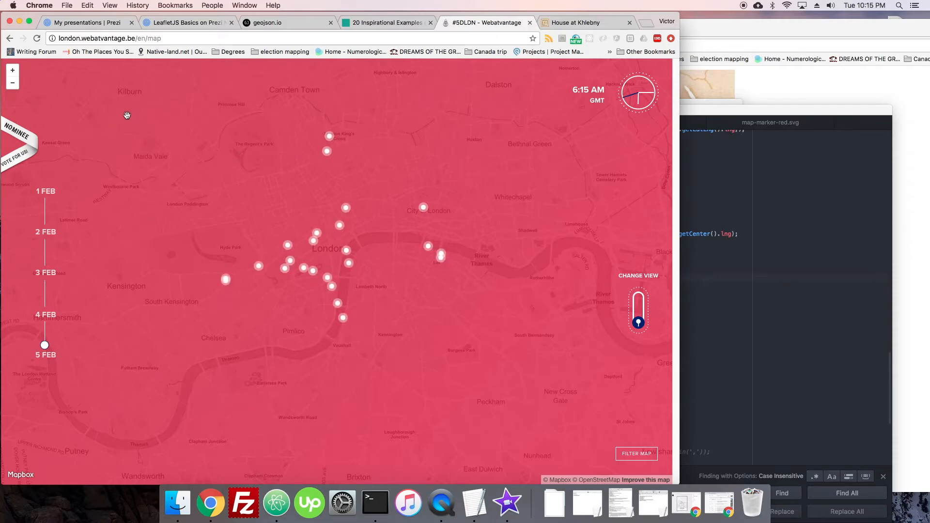
mouse_move(261, 107)
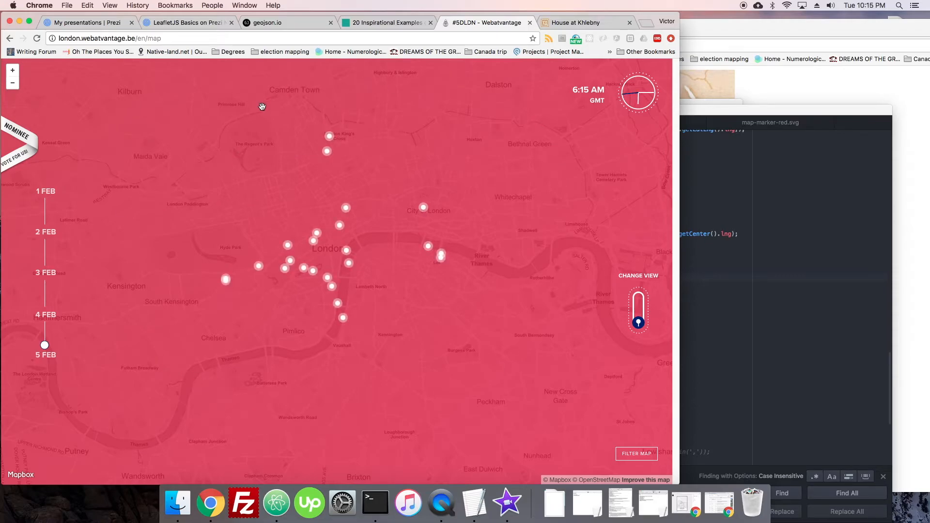
mouse_move(530, 251)
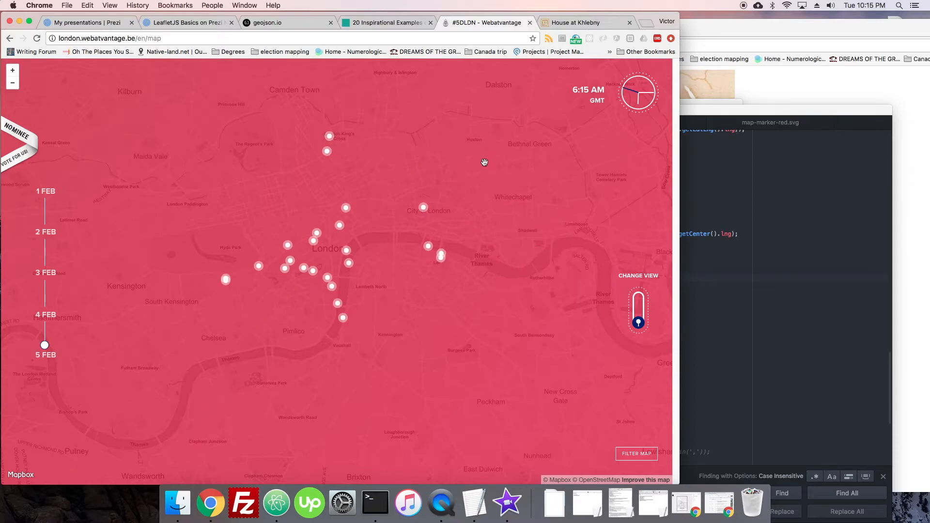
mouse_move(431, 203)
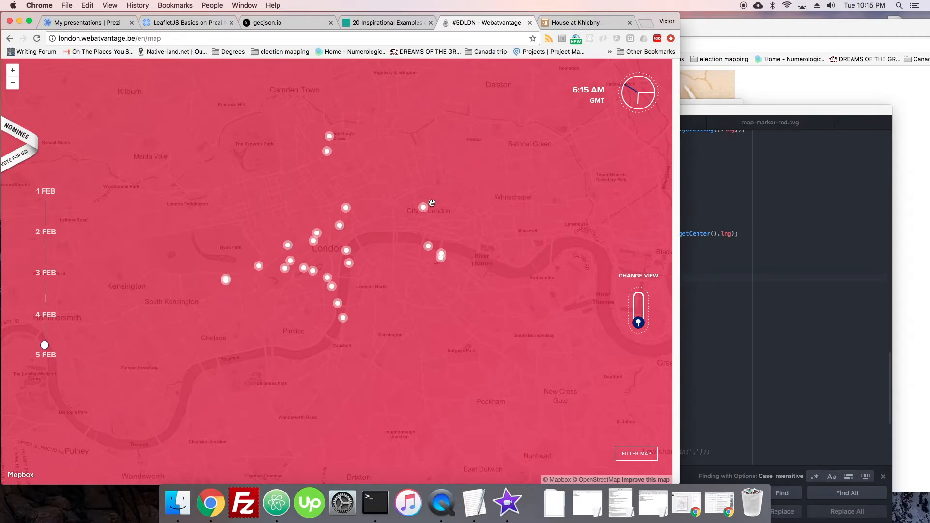
left_click(345, 179)
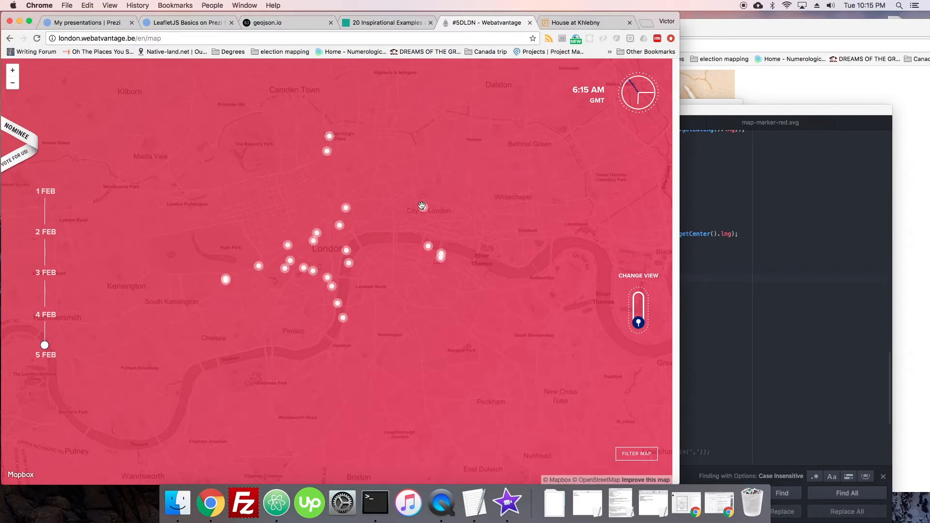
Open posts near City of London and Hyde Park, then narrow the timeline to 3 Feb
left_click(422, 208)
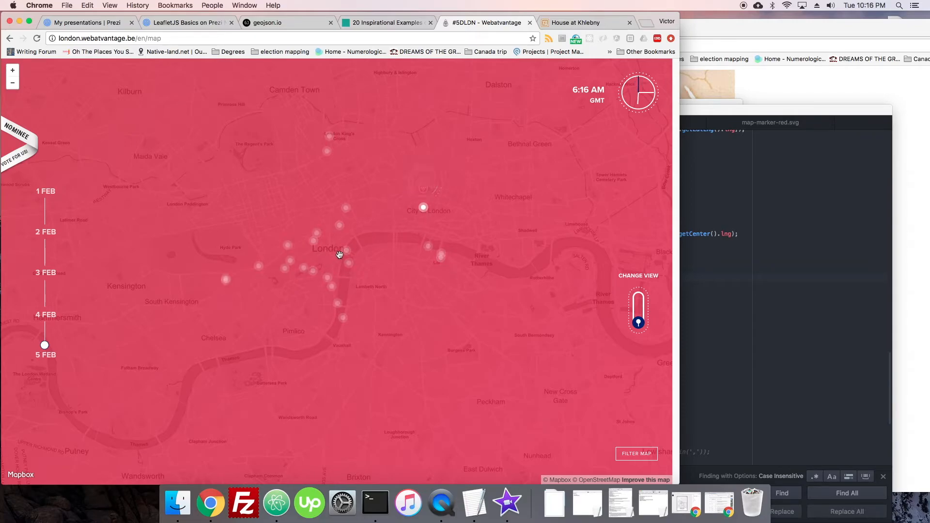
left_click(347, 249)
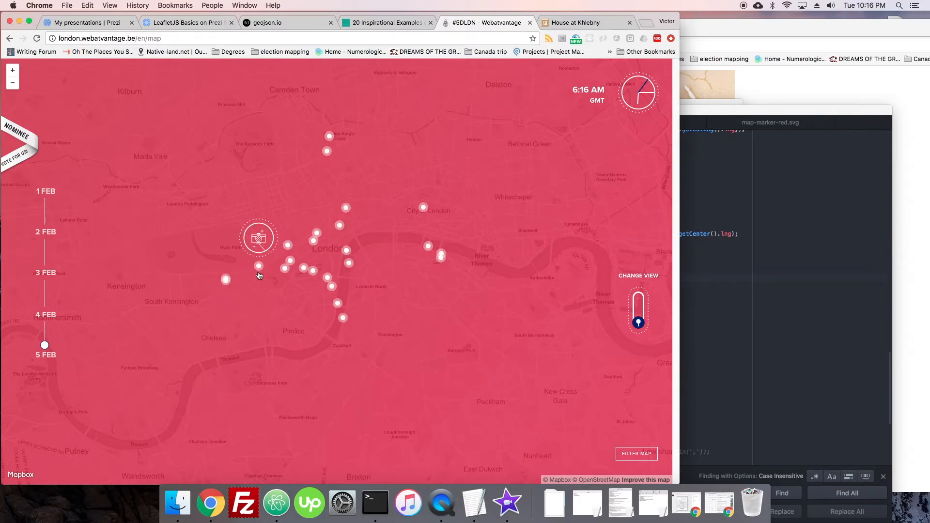
left_click(258, 239)
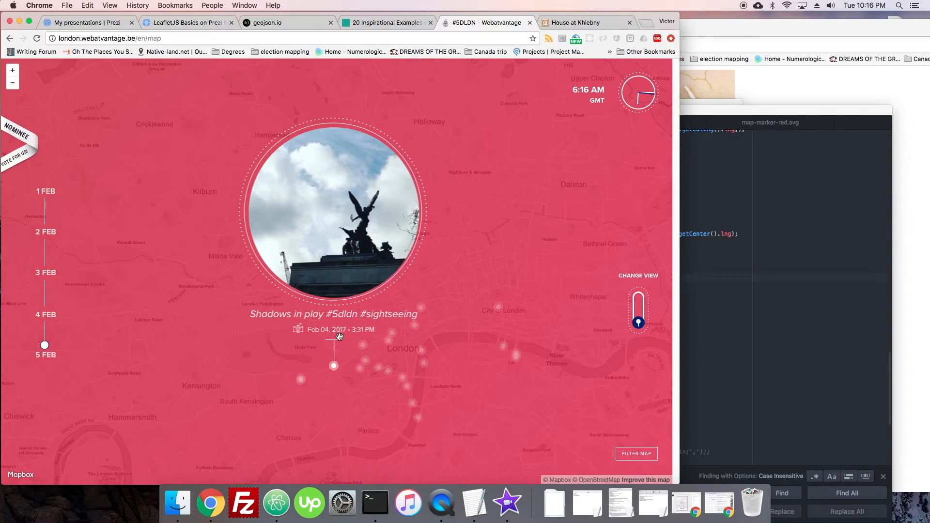
mouse_move(337, 342)
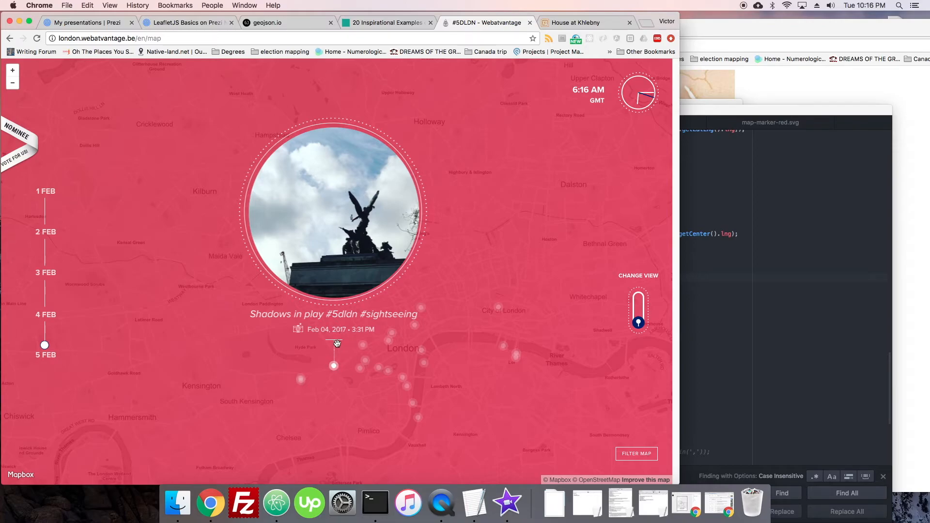
mouse_move(349, 380)
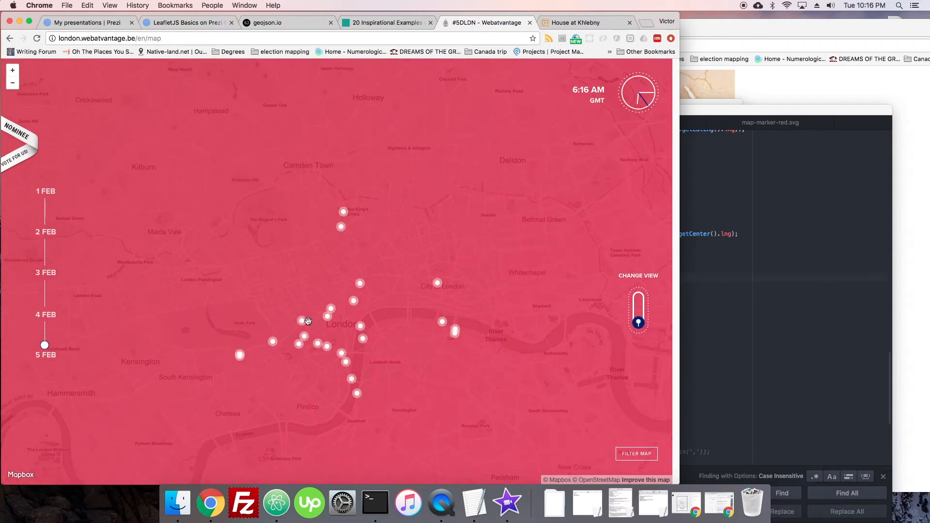
left_click(302, 321)
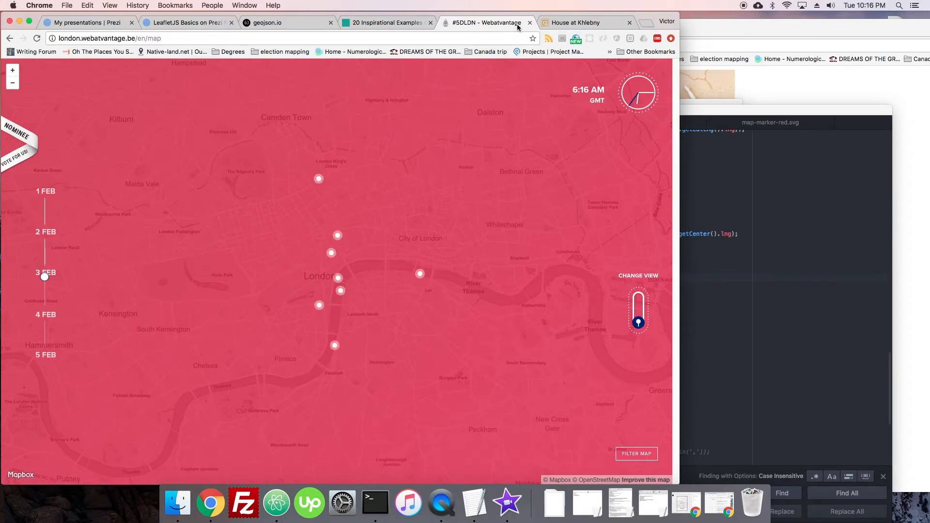
View the Palazzo Ducale place card on the House at Khlebny map, closing and reopening it
left_click(575, 23)
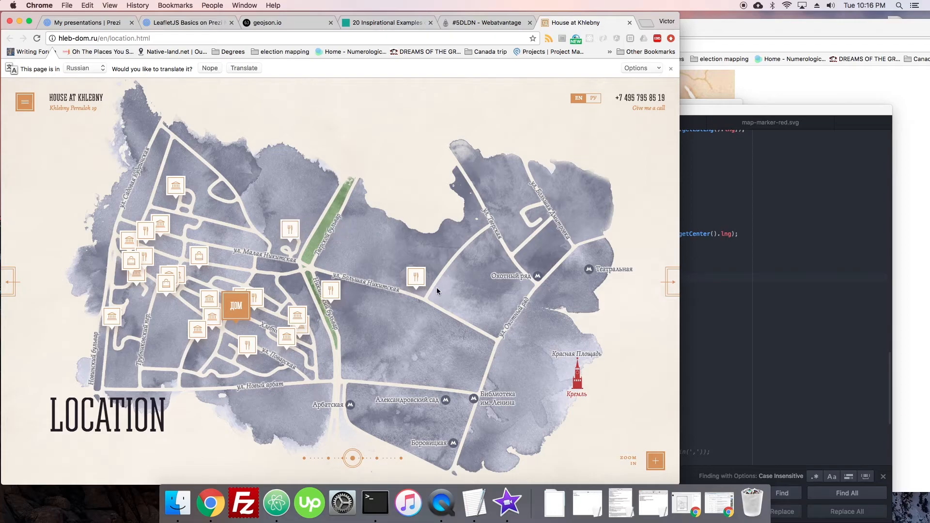
mouse_move(581, 173)
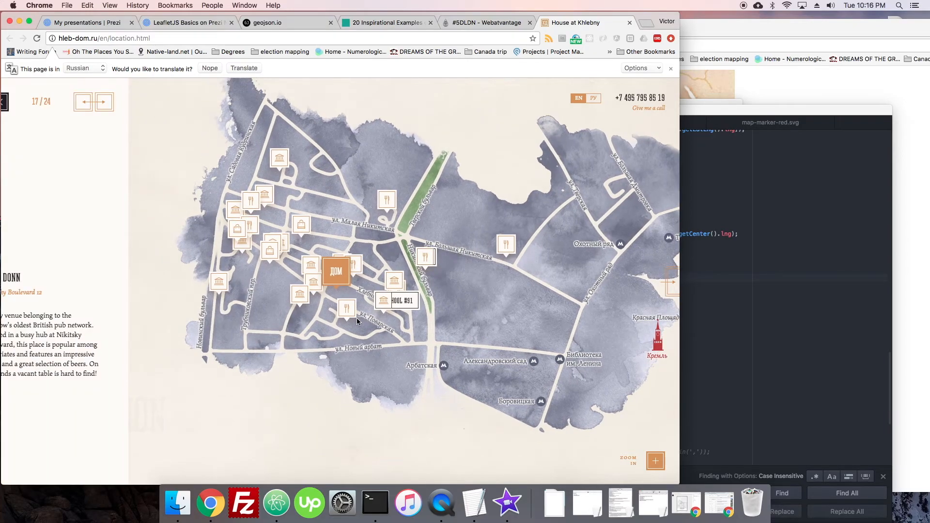
left_click(83, 102)
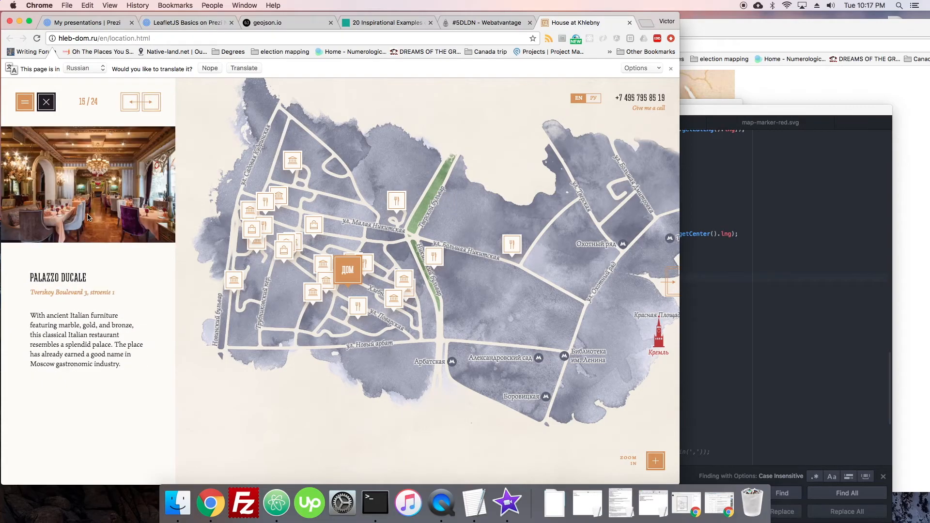
mouse_move(289, 193)
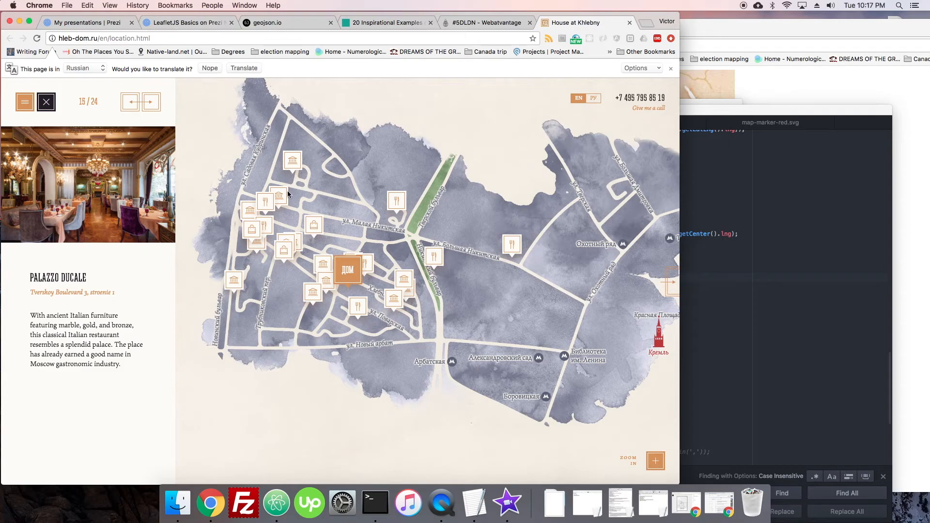
left_click(46, 102)
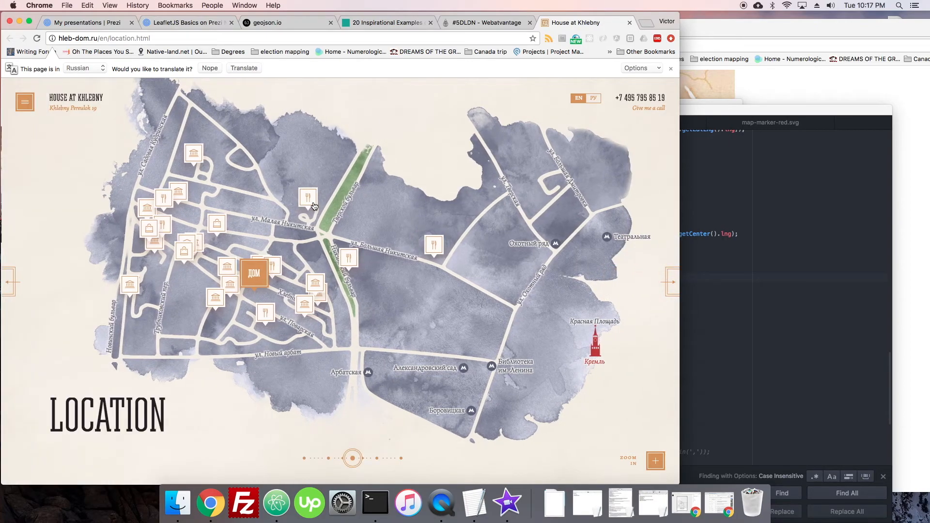
left_click(308, 197)
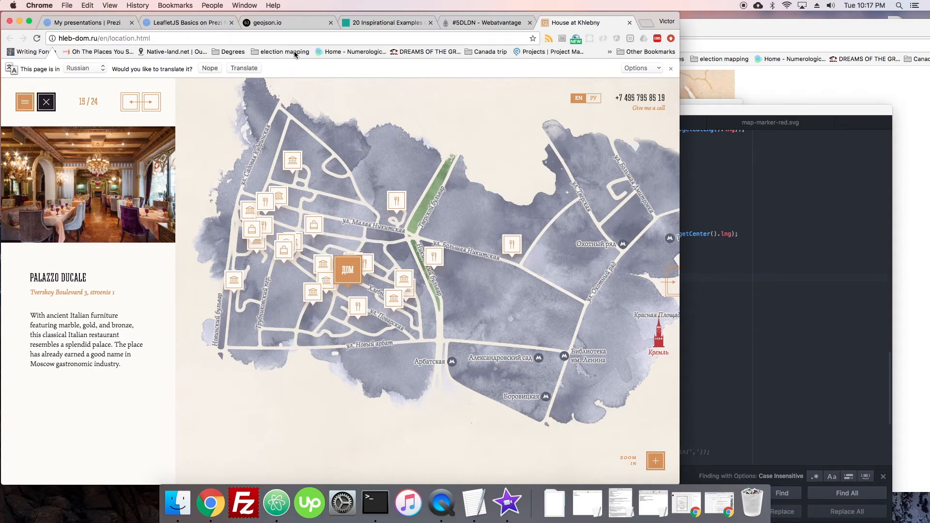
mouse_move(350, 128)
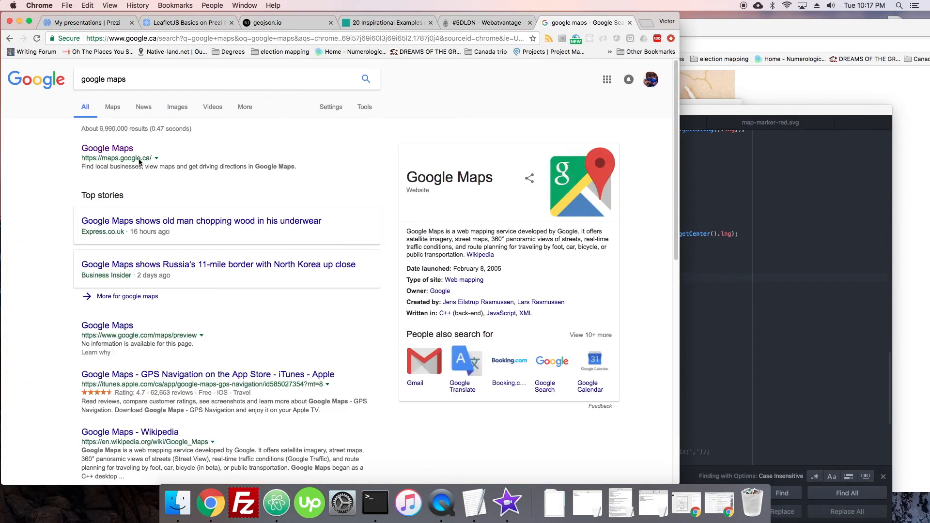
In Google Maps, mark a spot near Great Northern Way, 1405 Thornton Street, as a directions start
left_click(108, 147)
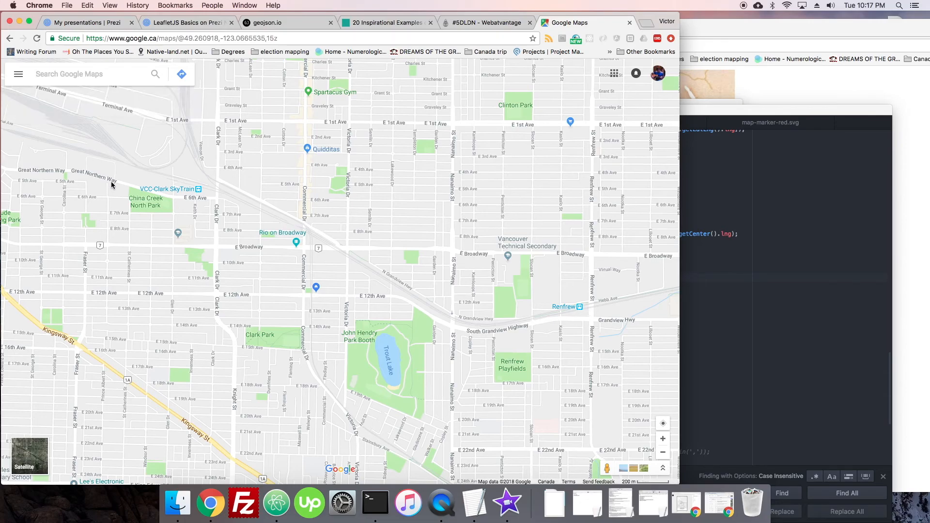
left_click(17, 74)
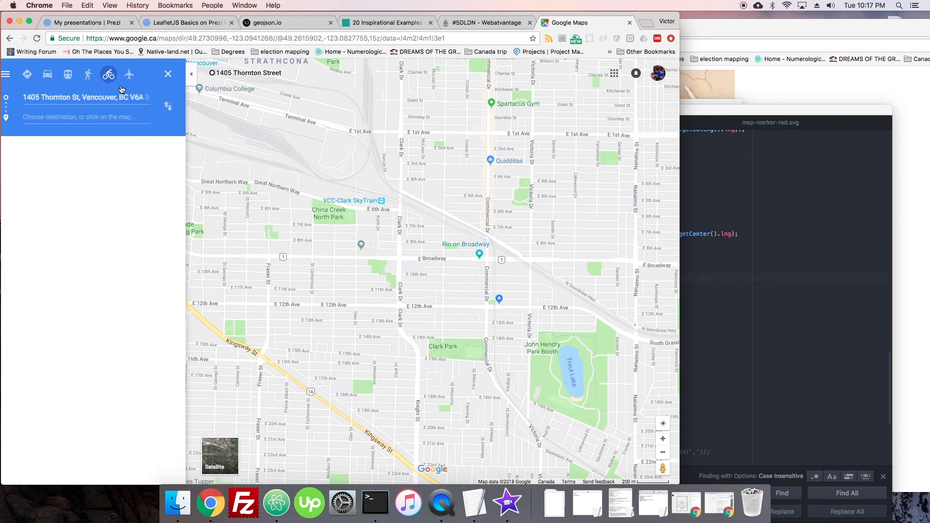
left_click(168, 74)
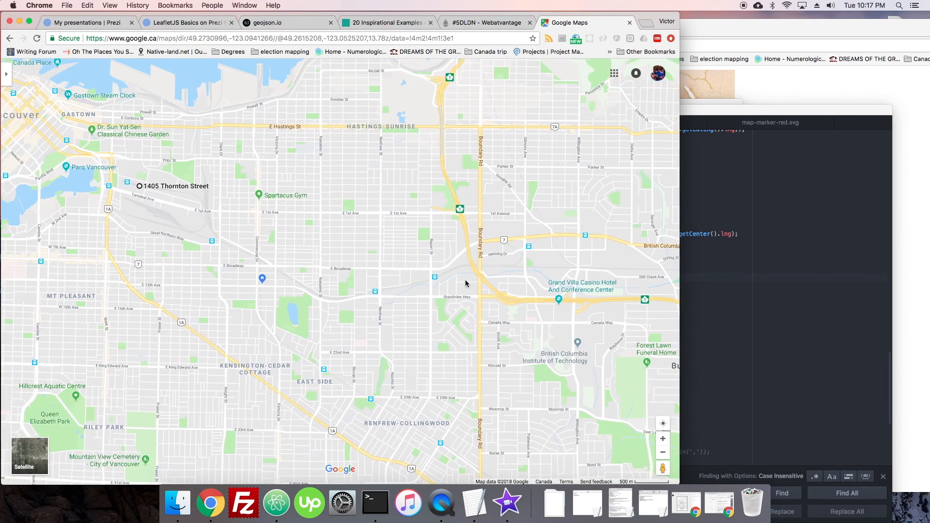
mouse_move(452, 277)
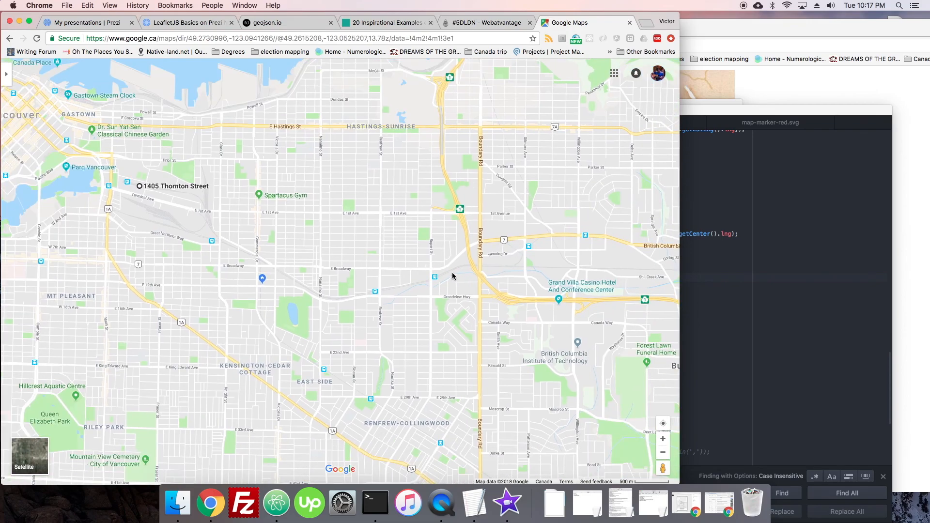